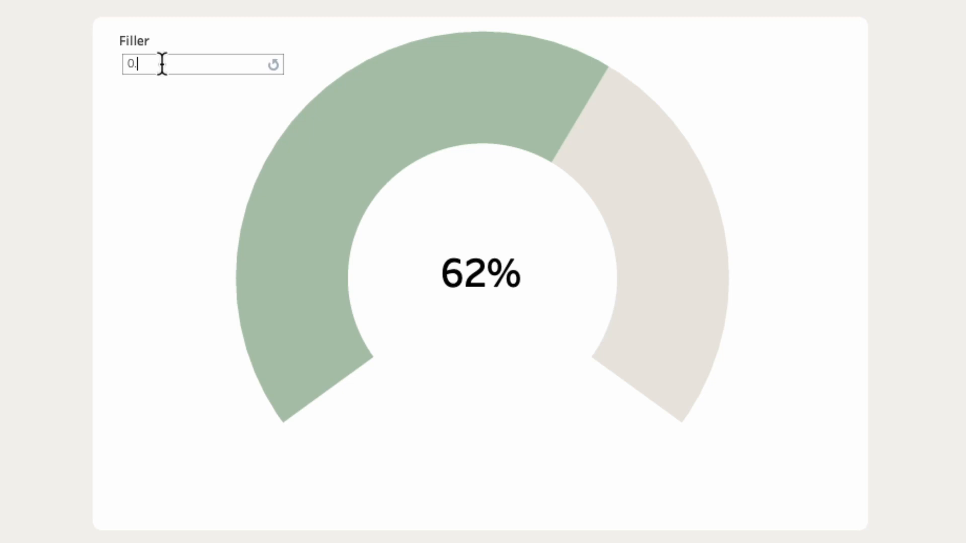
# Try Filler parameter values 0.4 and 0.5 on the finished gauge dashboard
pyautogui.write('.4')
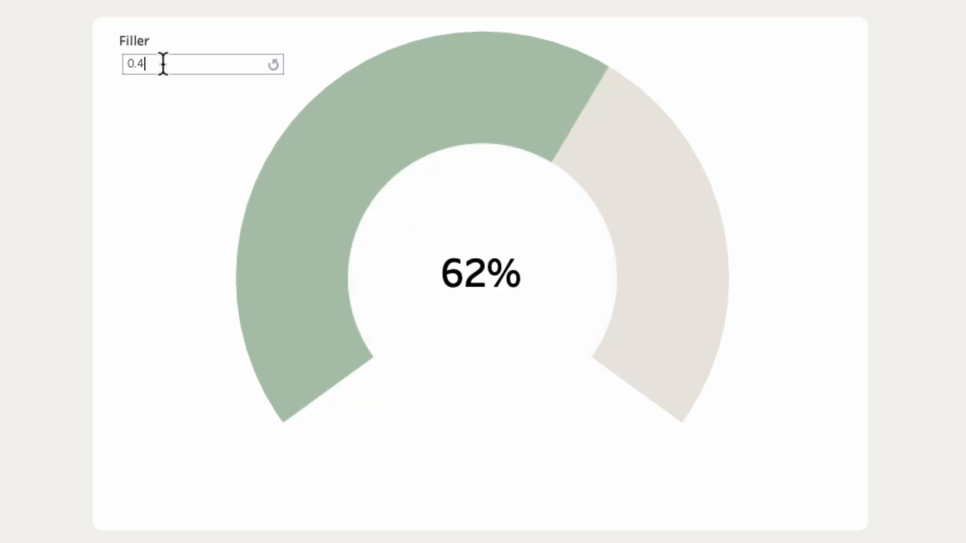
pyautogui.write('0.5')
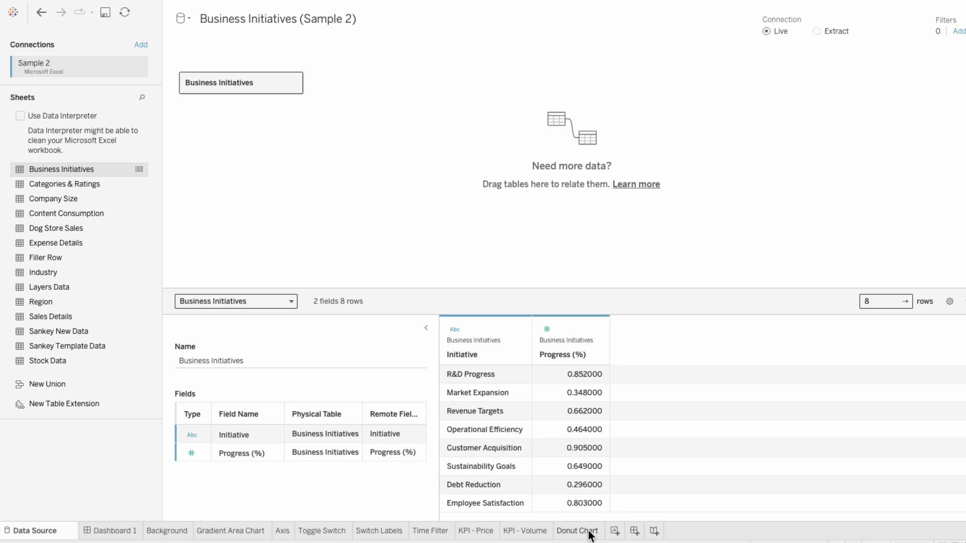
# On the Donut Chart sheet, create parameter Filler = 0.3 and show its parameter control
pyautogui.click(576, 530)
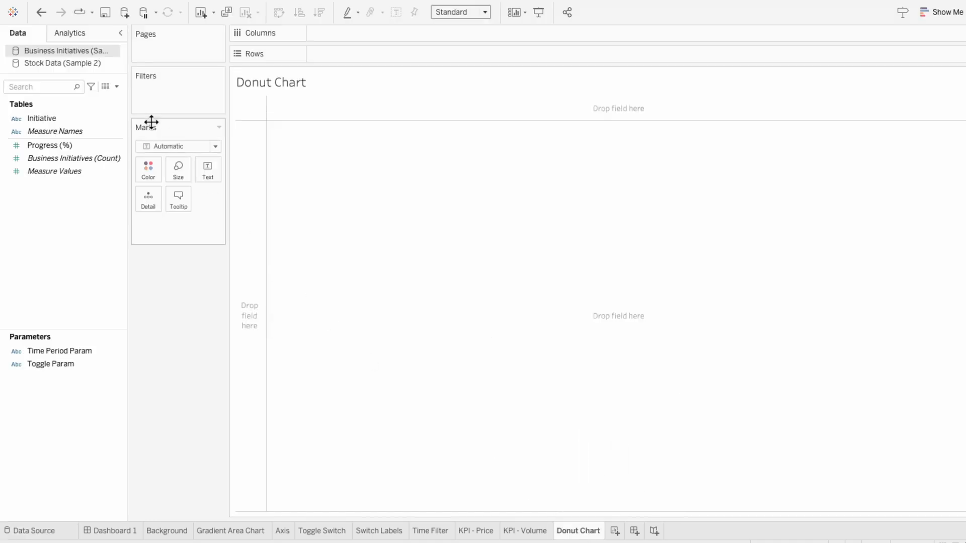
pyautogui.click(117, 87)
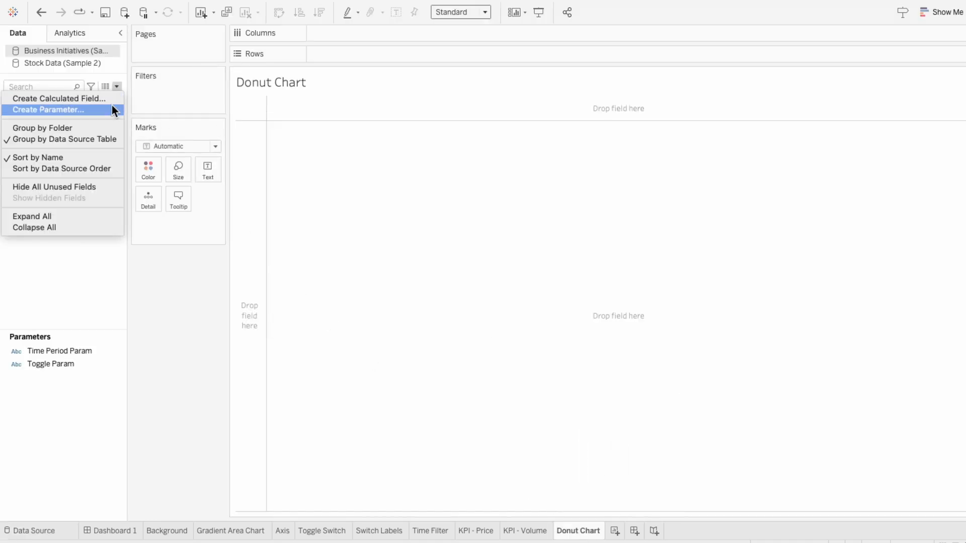
pyautogui.click(48, 110)
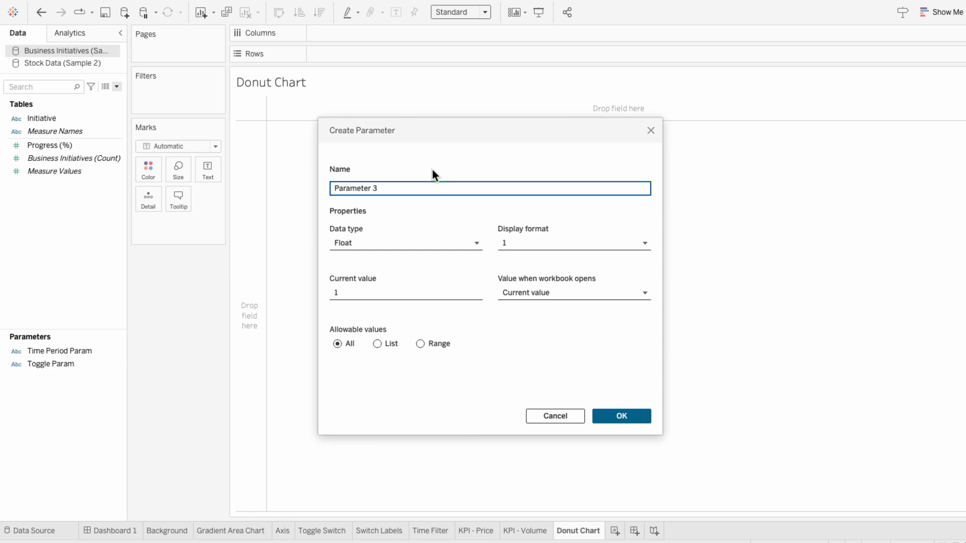
pyautogui.write('Filler')
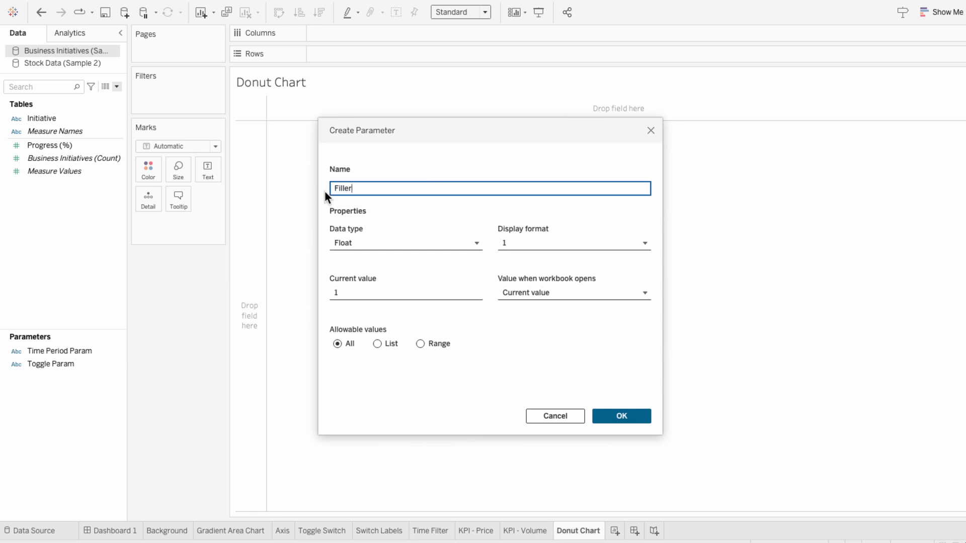
pyautogui.write('0.3')
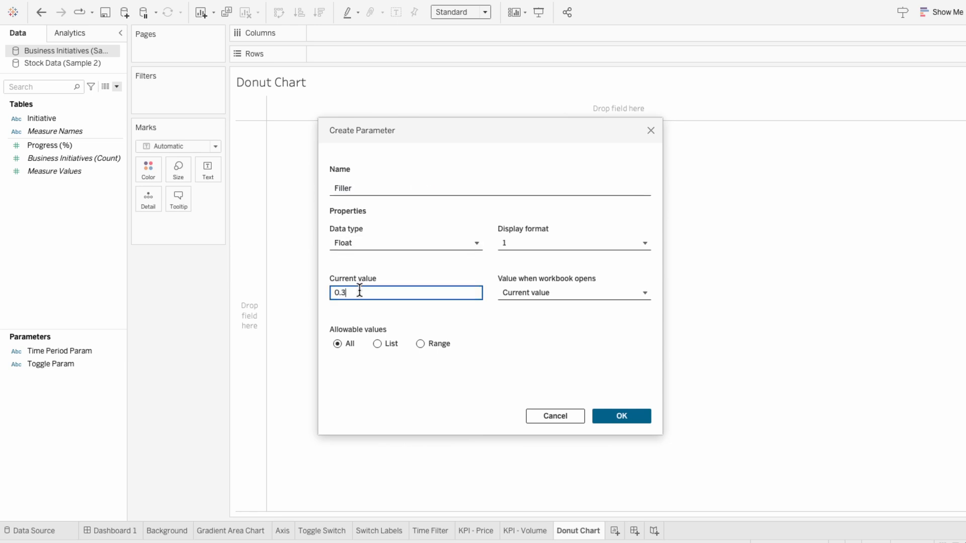
pyautogui.click(620, 416)
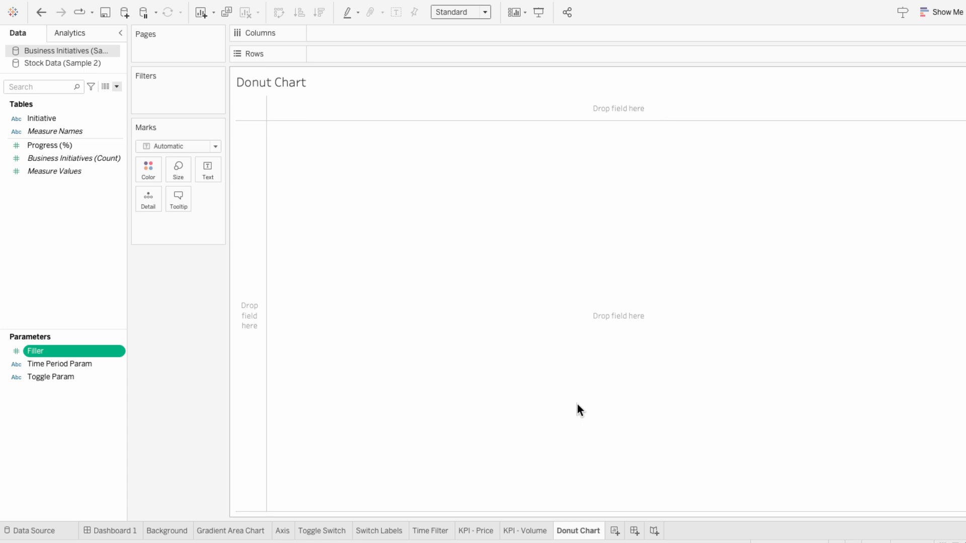
pyautogui.rightClick(36, 351)
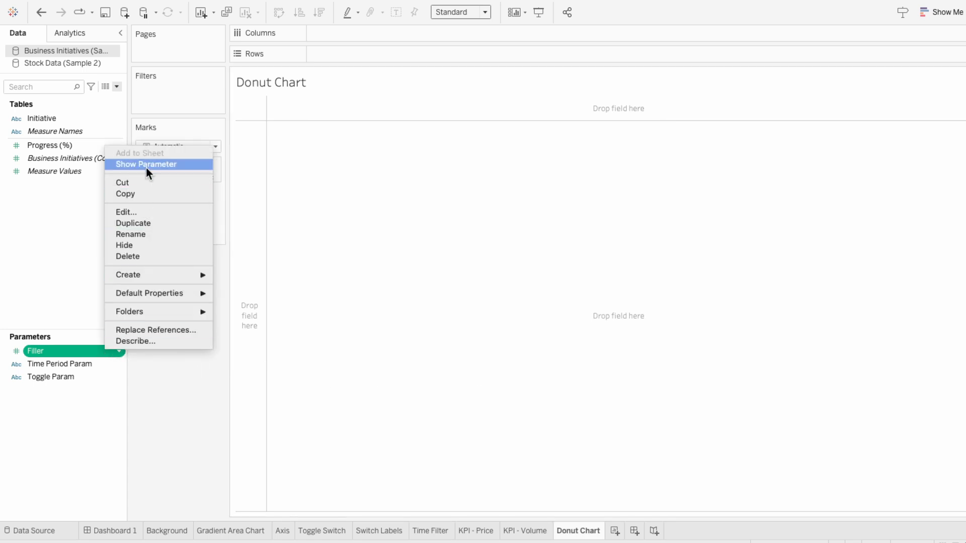
pyautogui.click(147, 164)
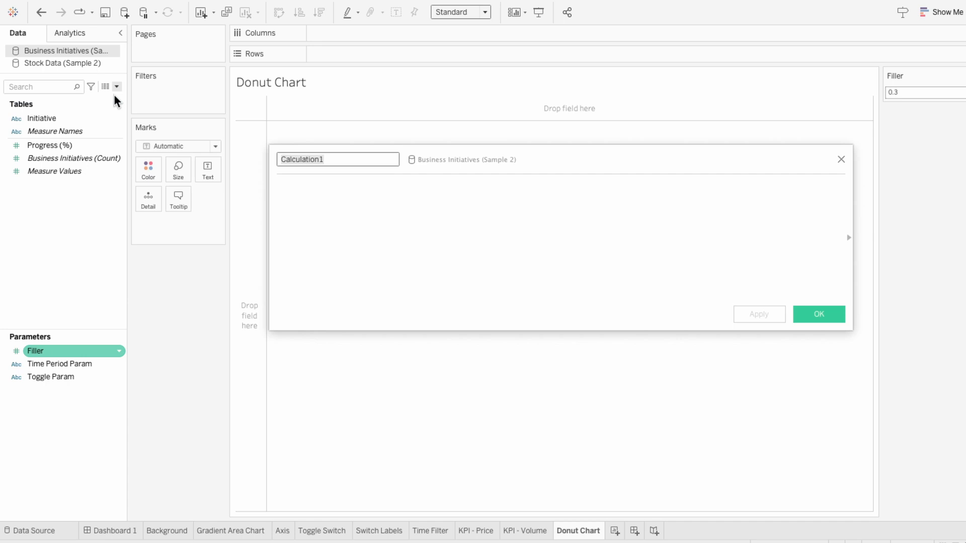
# Create First Segment: IF AVG([Progress (%)])>0.5 THEN 0.5*(1-[Filler]) ELSE AVG(...)*(1-[Filler]) END
pyautogui.write('First')
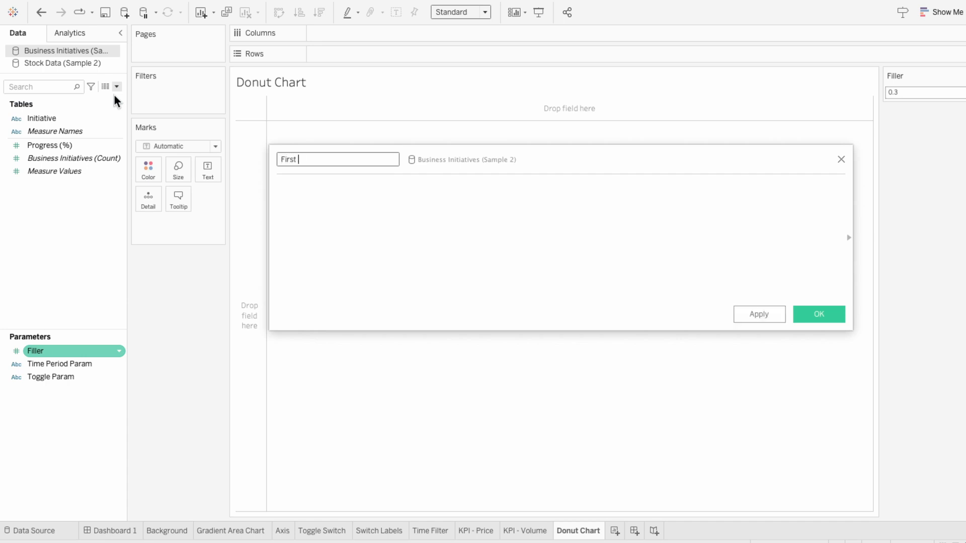
pyautogui.write('Segment')
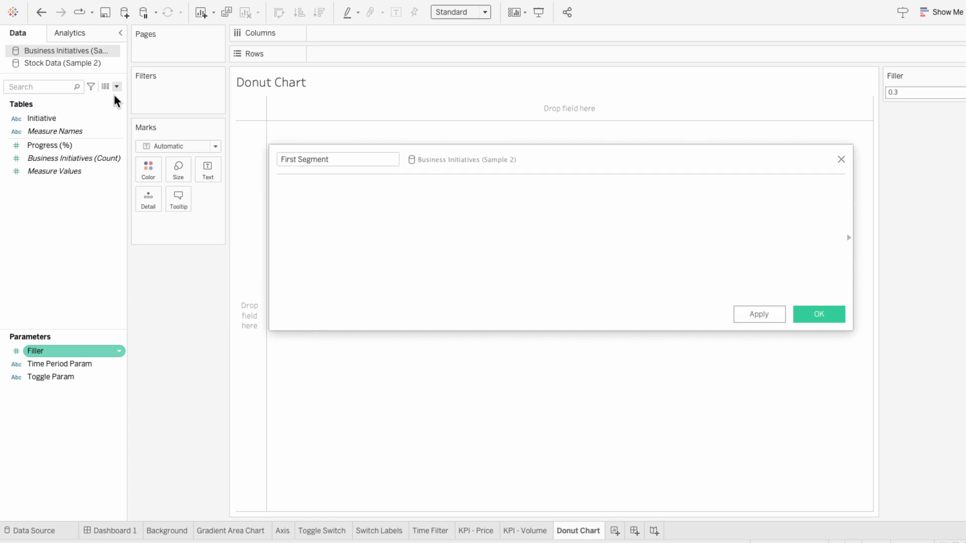
pyautogui.write('IF AVG')
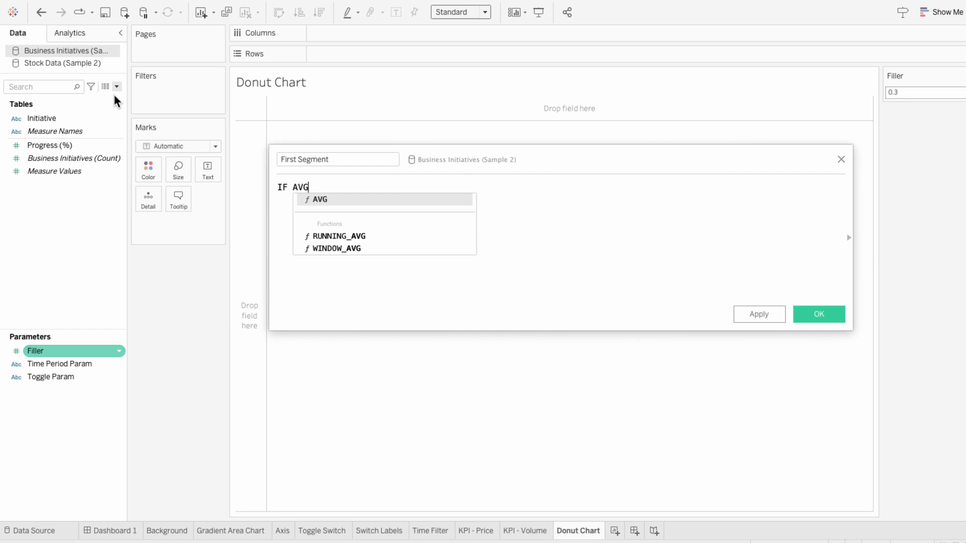
pyautogui.write('([Progress (%)])')
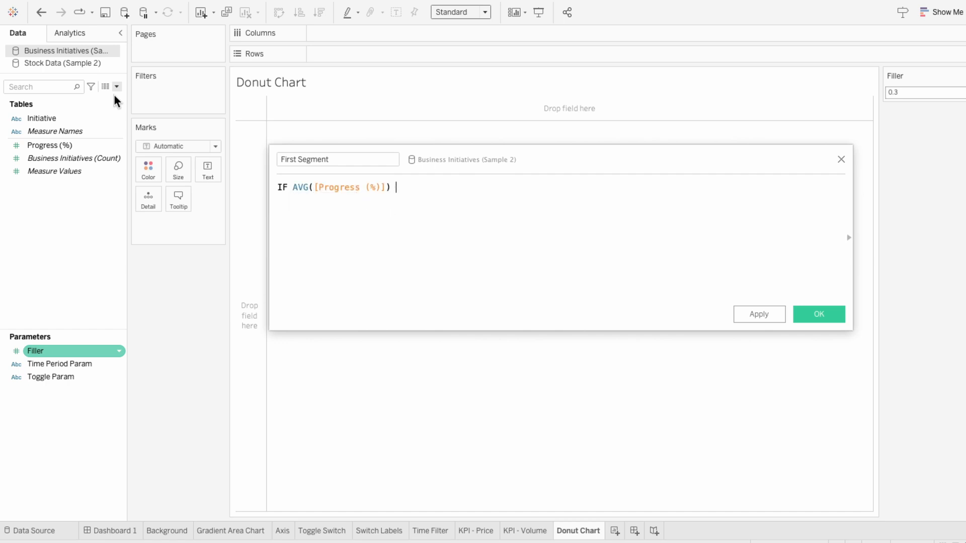
pyautogui.write('> 0.5')
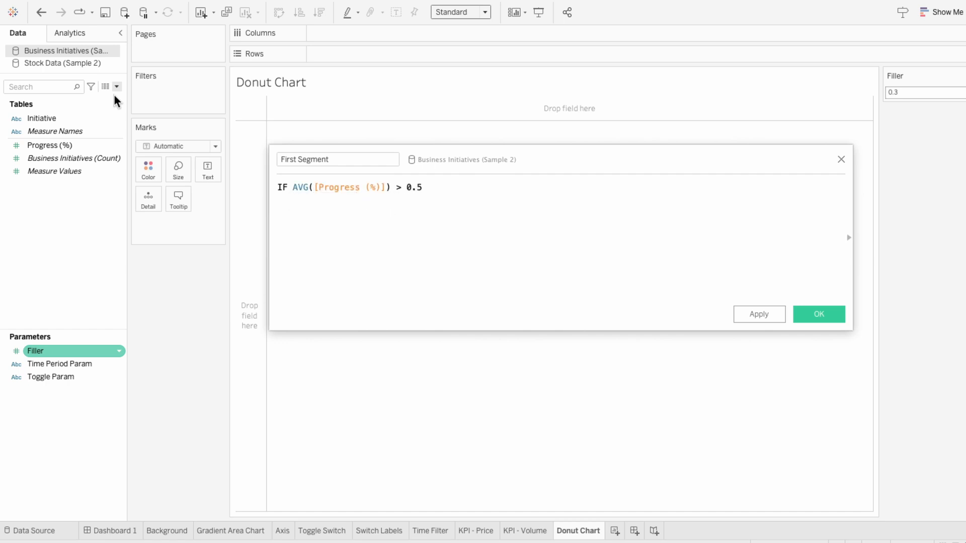
pyautogui.write('THEN 0.5')
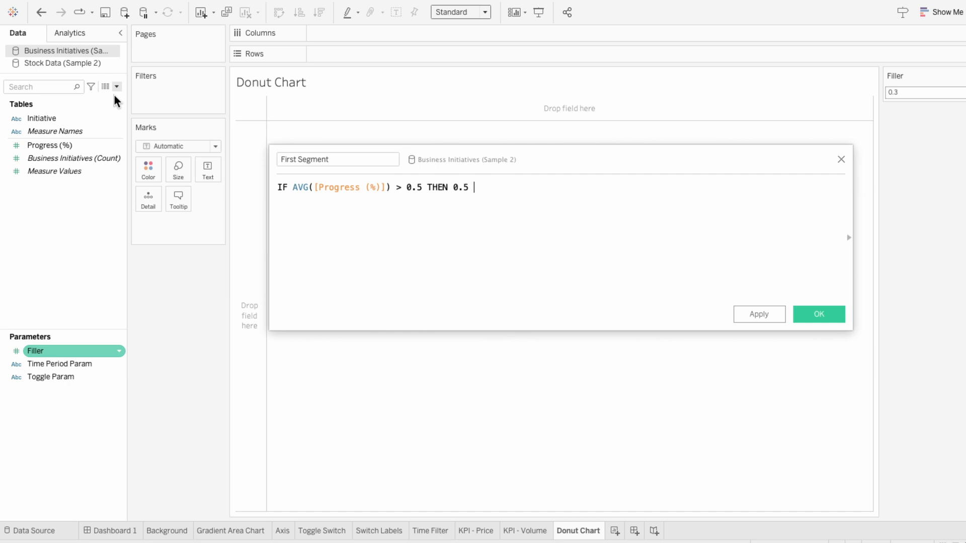
pyautogui.write('* (1-f')
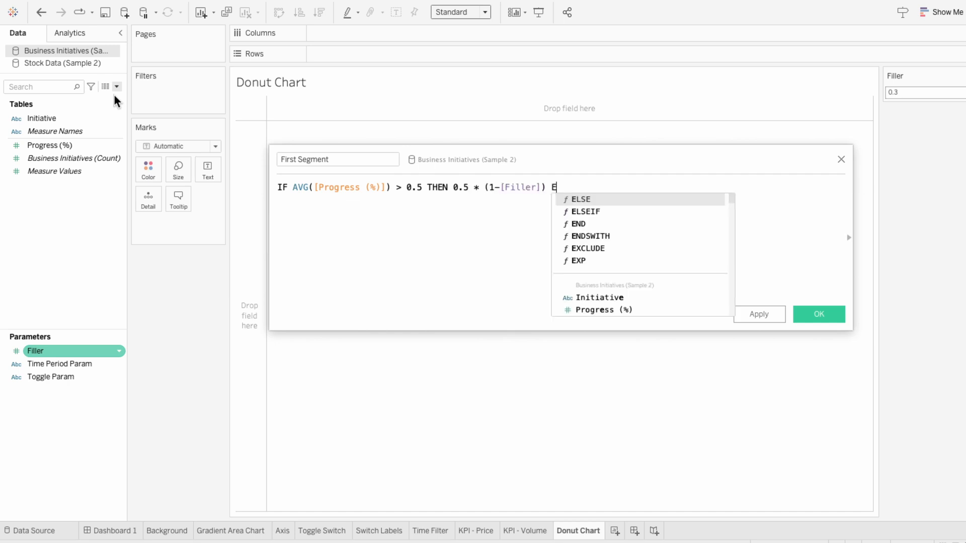
pyautogui.write('LSE AVG([Progress (%')
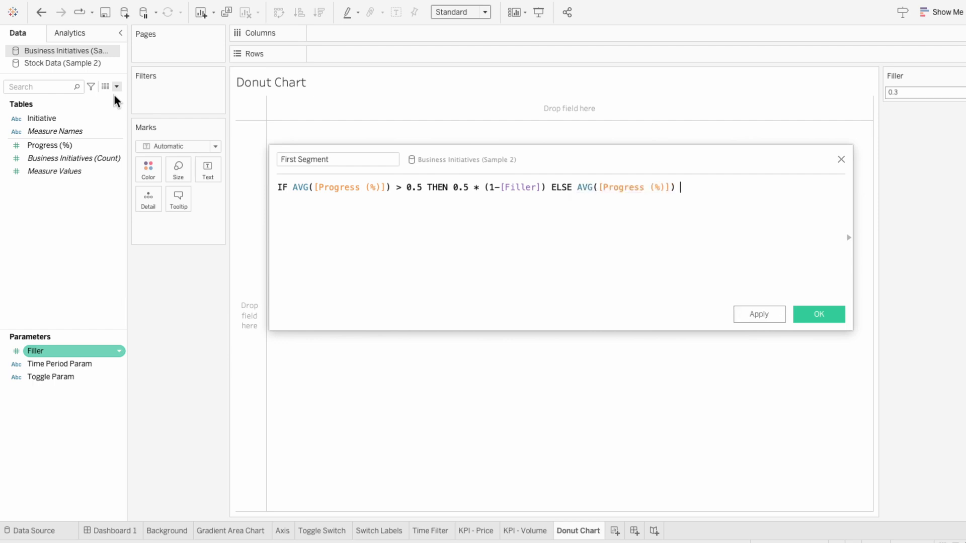
pyautogui.write('* (1-[Filler]')
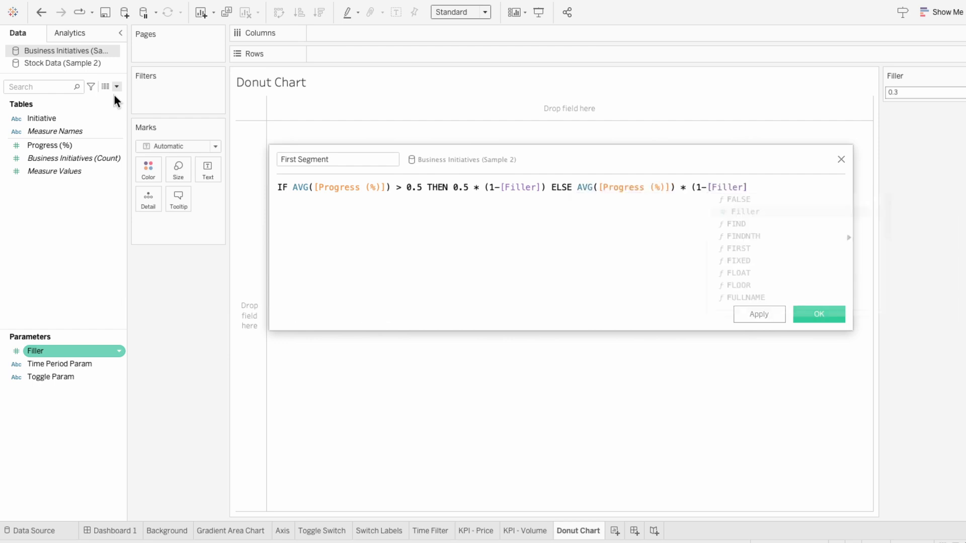
pyautogui.write('END')
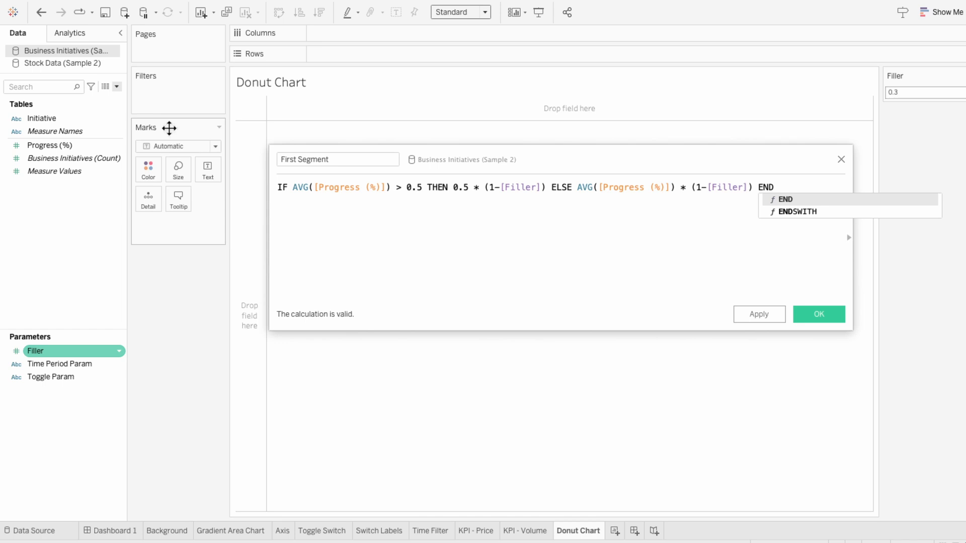
pyautogui.click(818, 314)
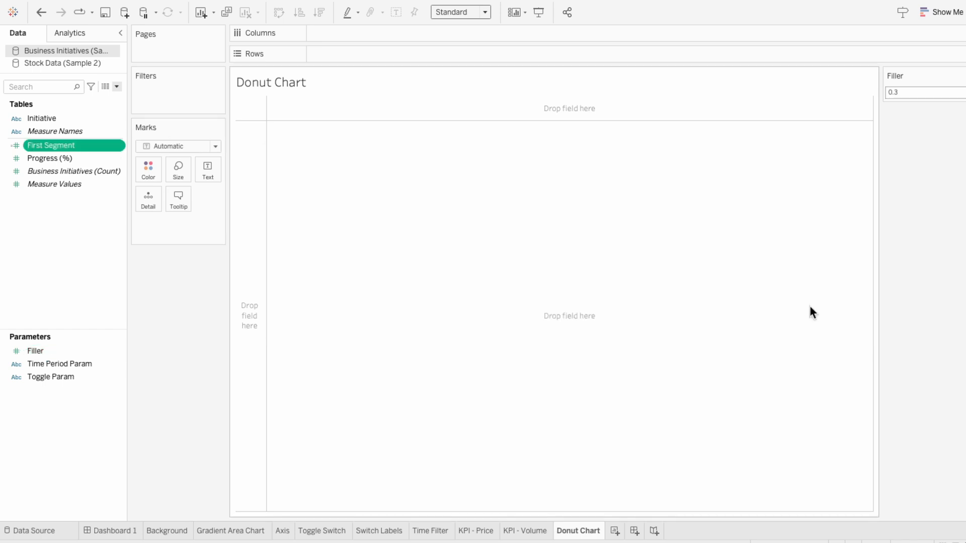
# Create Remainder: IF AVG([Progress (%)])>0.5 THEN (AVG(...)-0.5)*(1-[Filler]) ELSE 0 END
pyautogui.click(113, 87)
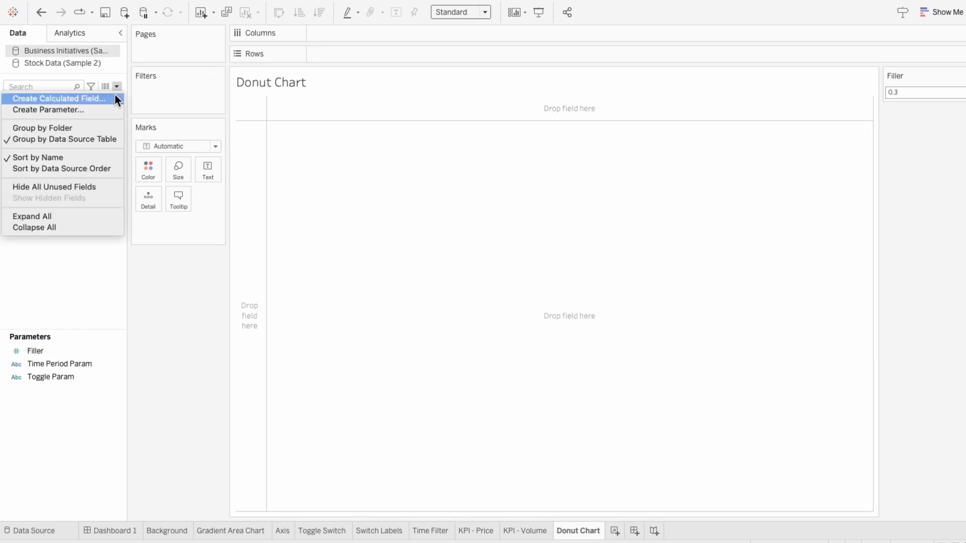
pyautogui.click(57, 98)
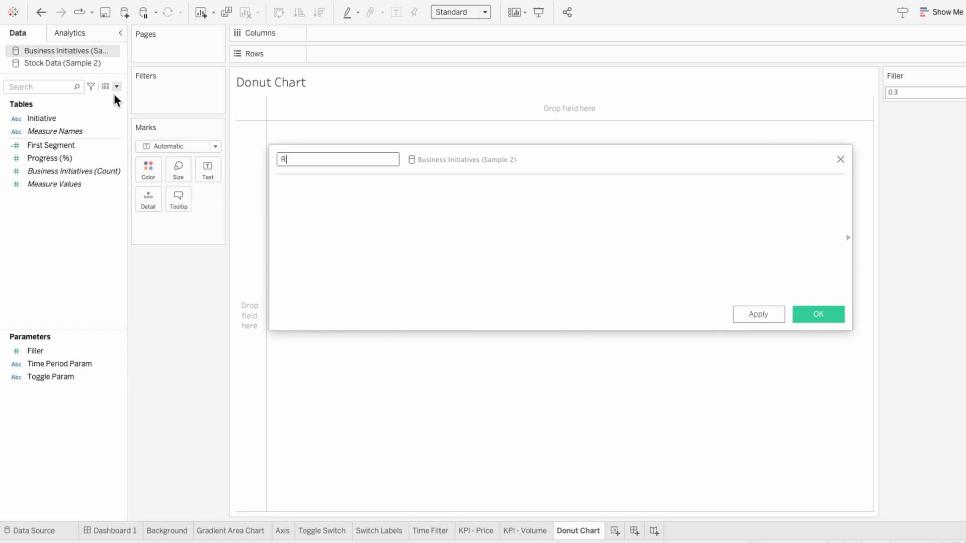
pyautogui.write('emainder')
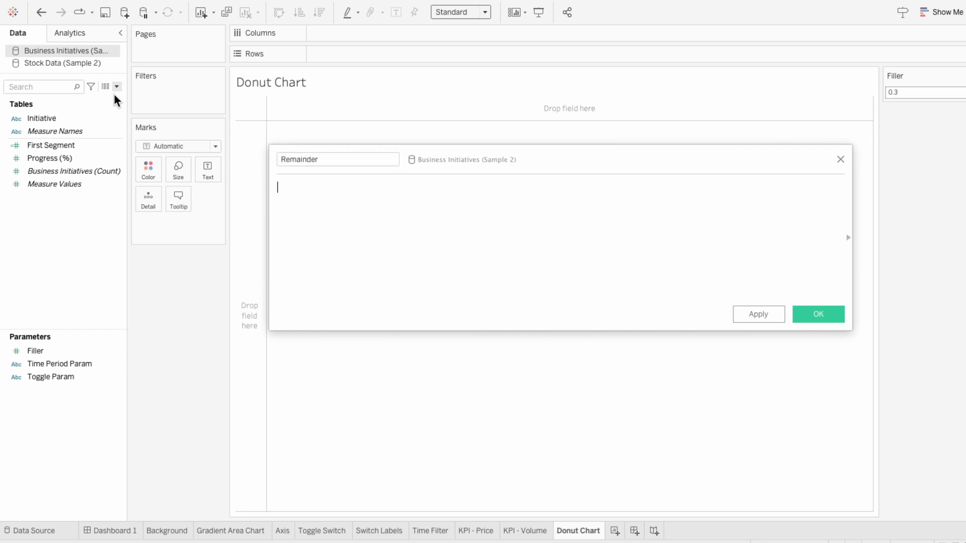
pyautogui.write('IF A')
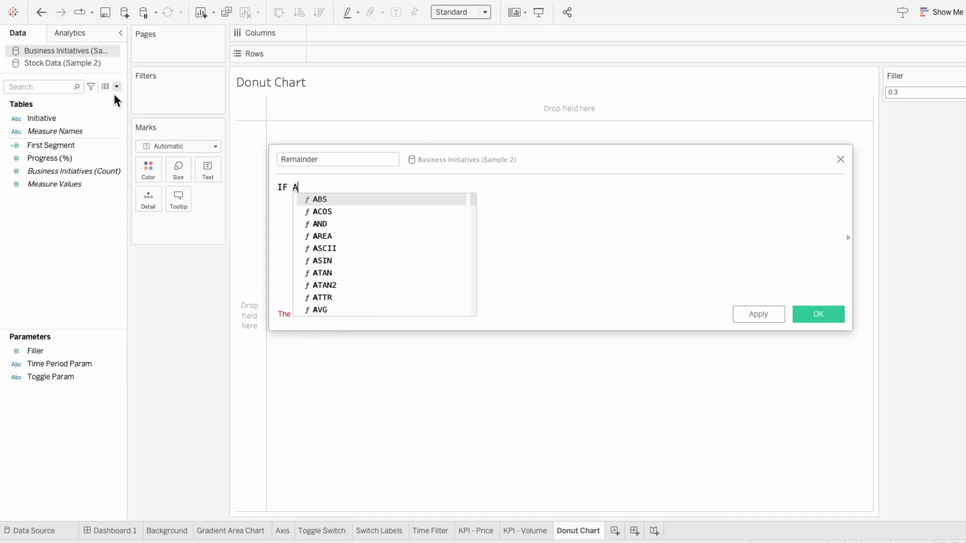
pyautogui.write('VG(prog')
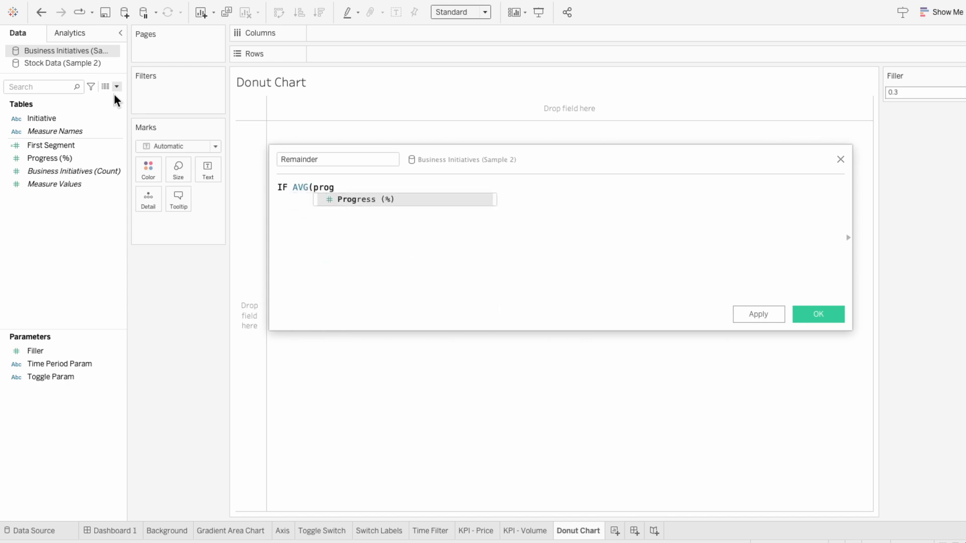
pyautogui.write(']) >')
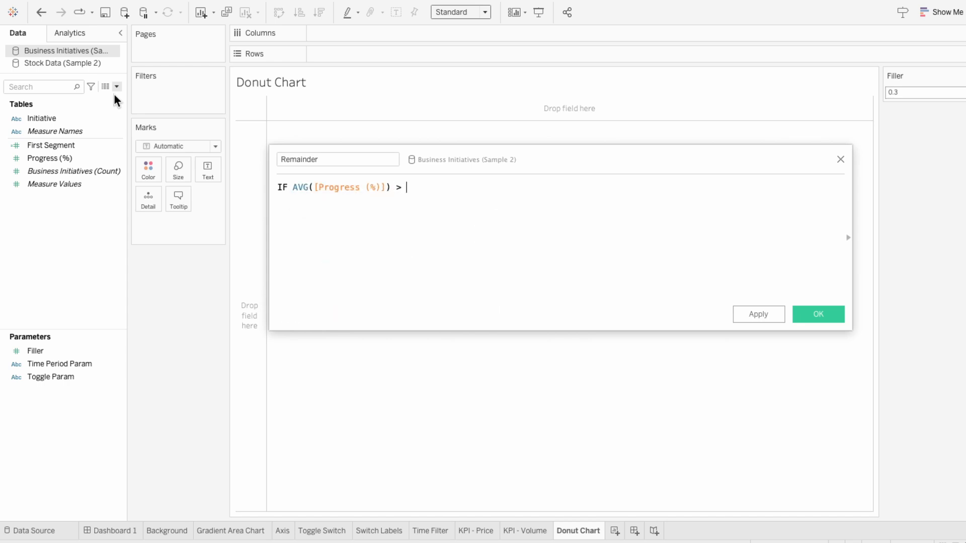
pyautogui.write('0.5 THEN AVG(')
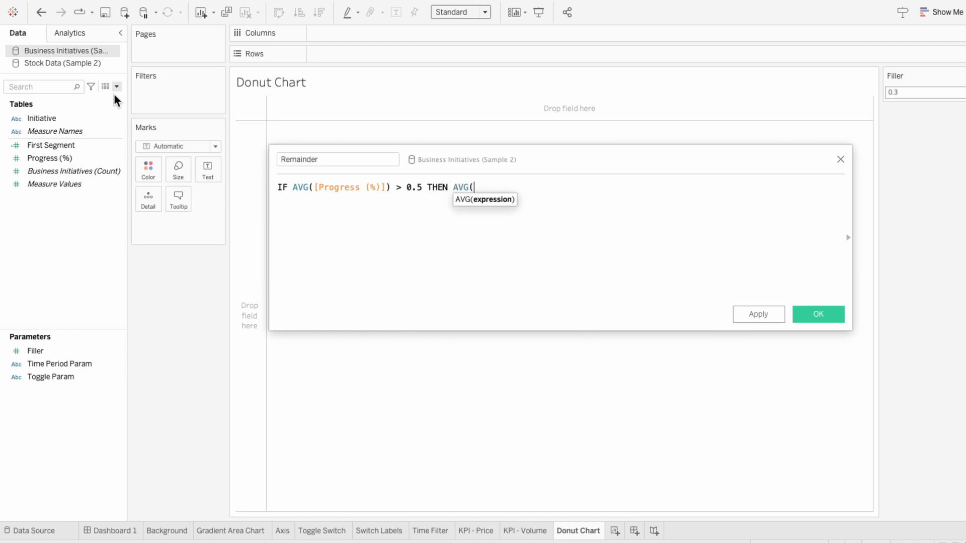
pyautogui.write('[Progress (%)])')
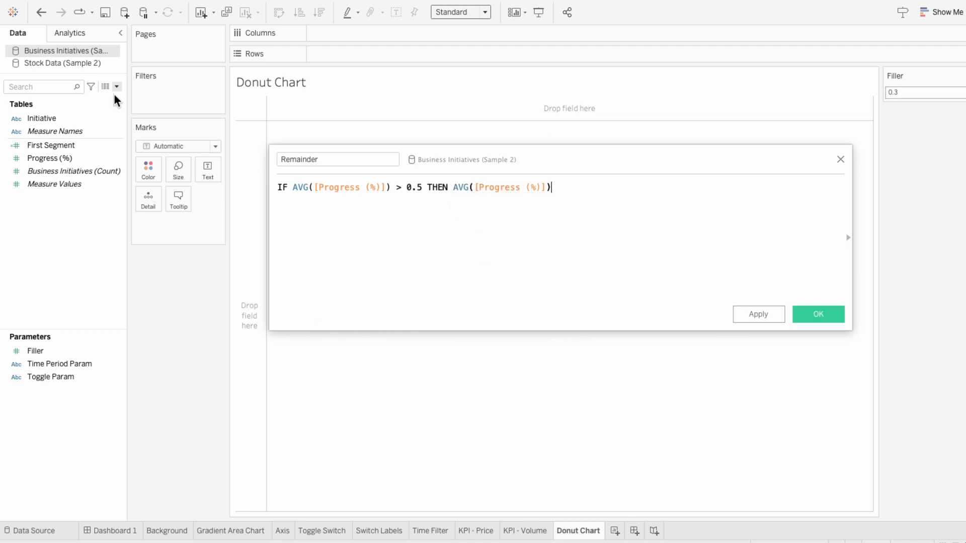
pyautogui.write('-0.5)')
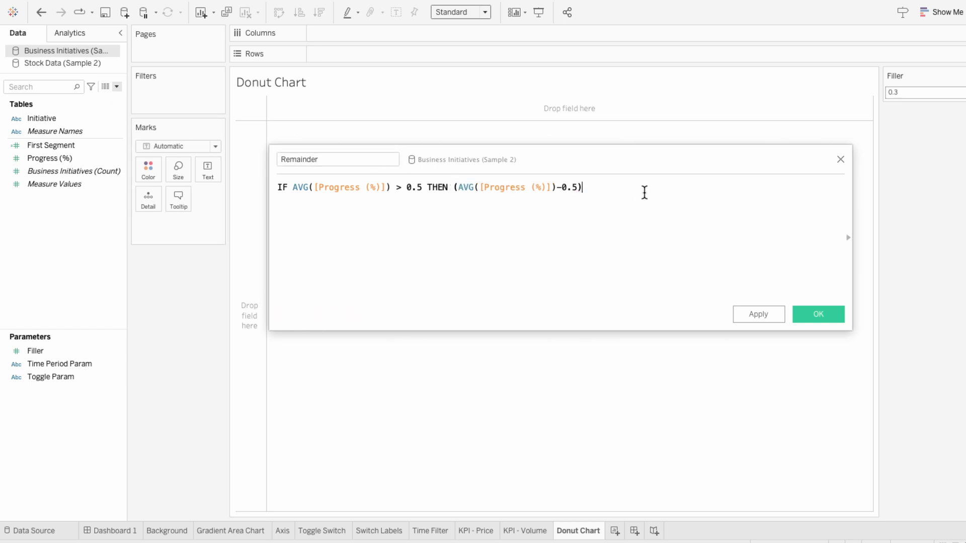
pyautogui.write('*')
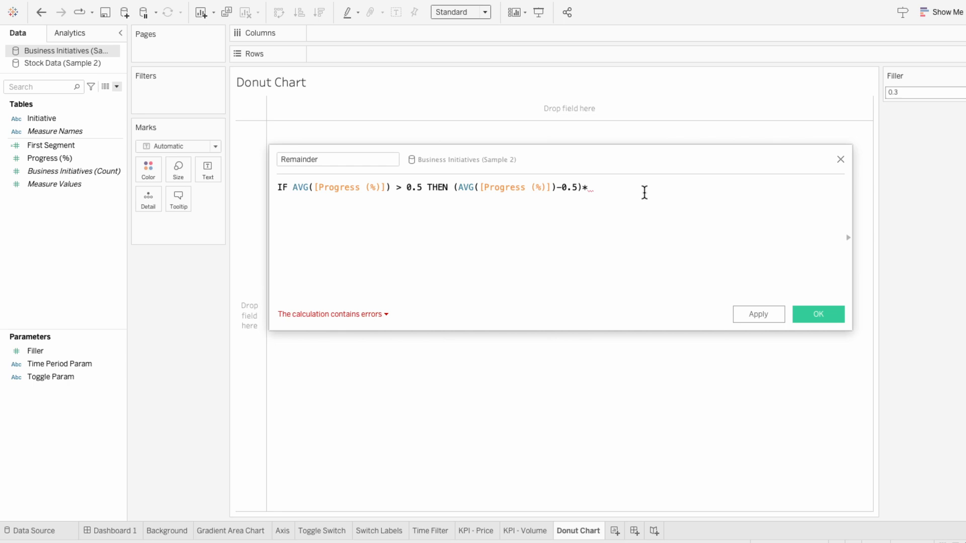
pyautogui.write('(1-[Filler]) ELSE 0 END')
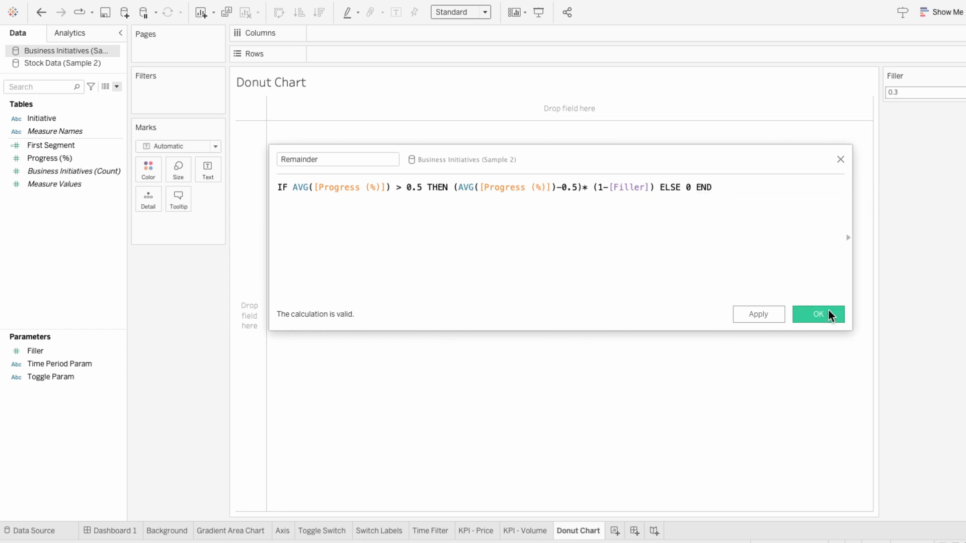
pyautogui.click(818, 313)
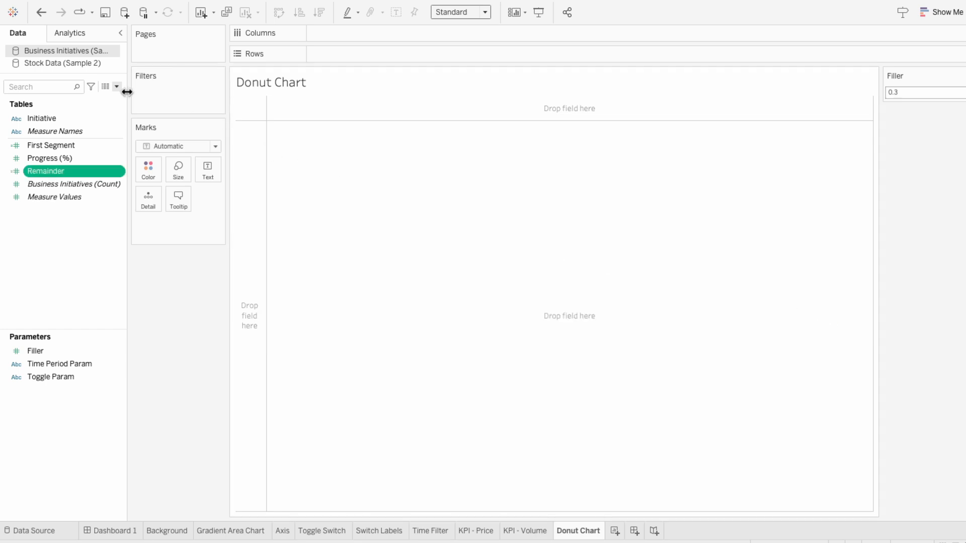
# Create Not Yet: IF AVG([Progress (%)])>0.5 THEN (1-[Filler])*(1-AVG(...)) ELSE (1-[Filler])*0.5 END
pyautogui.click(115, 87)
pyautogui.write('Not')
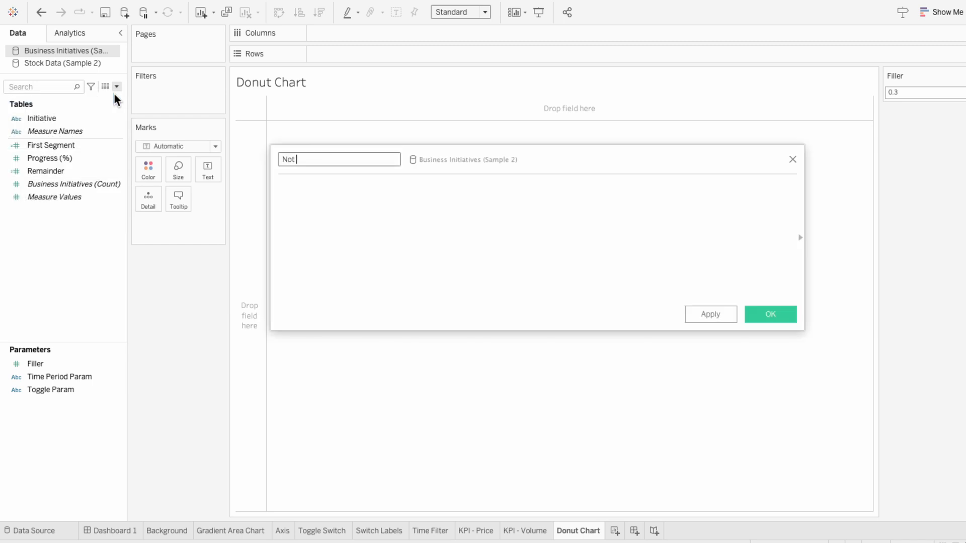
pyautogui.write('Yet')
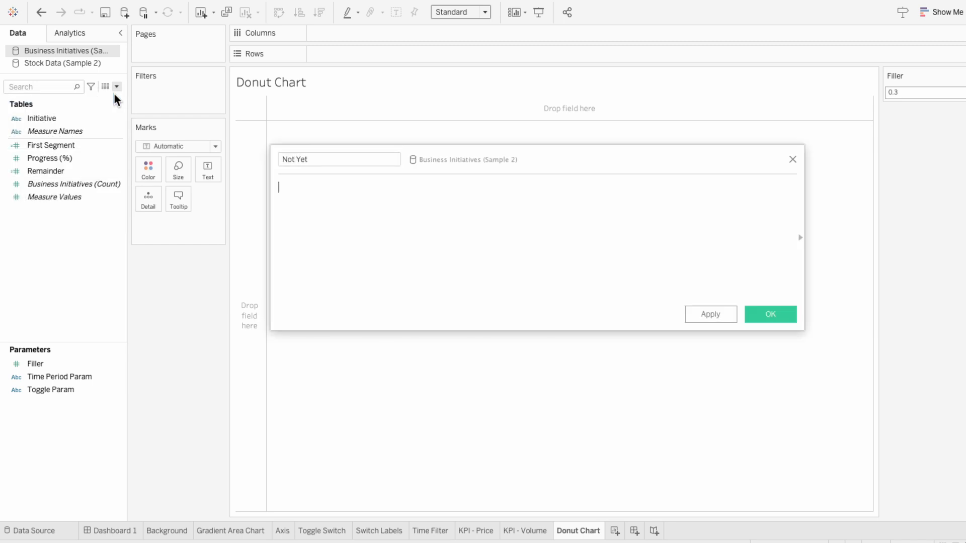
pyautogui.write('IF')
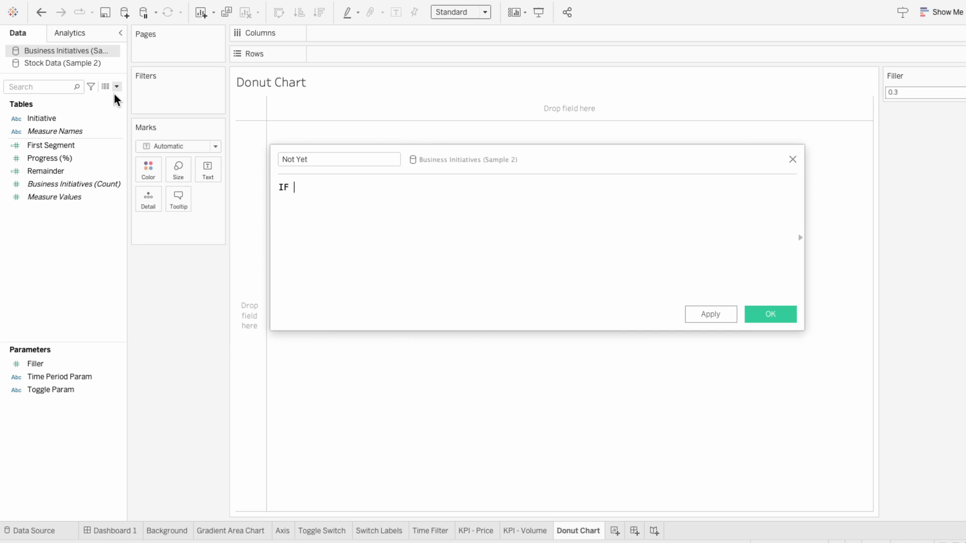
pyautogui.write('AVG(')
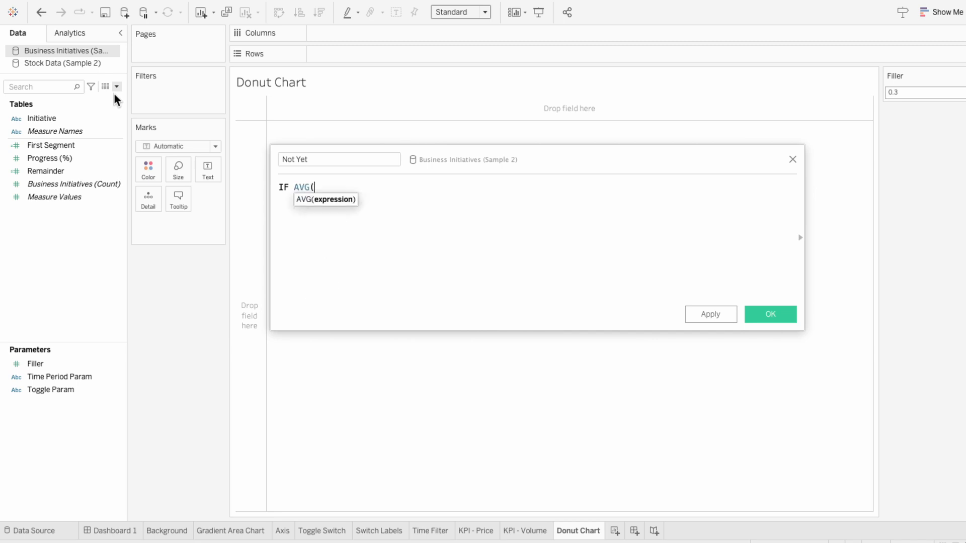
pyautogui.write('[Progress (%)])')
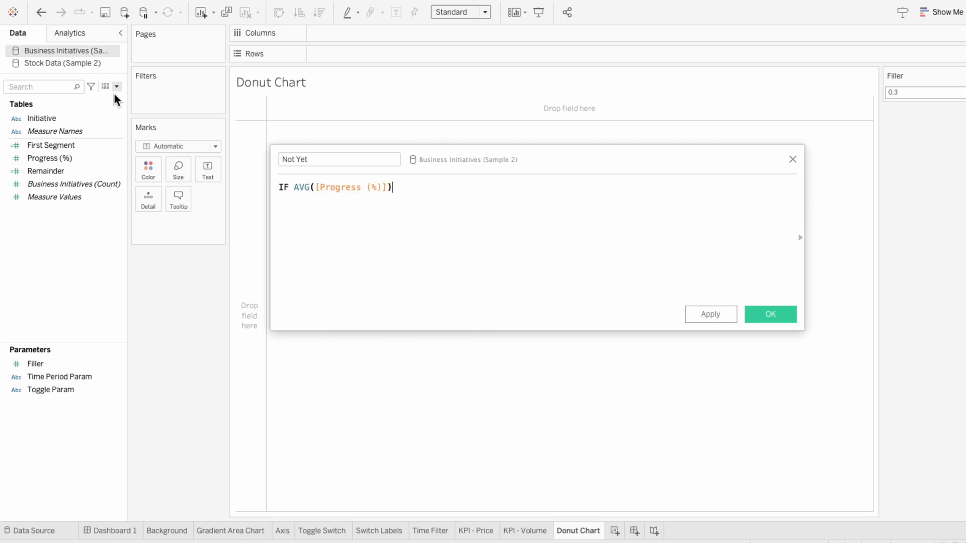
pyautogui.write('> 0.5')
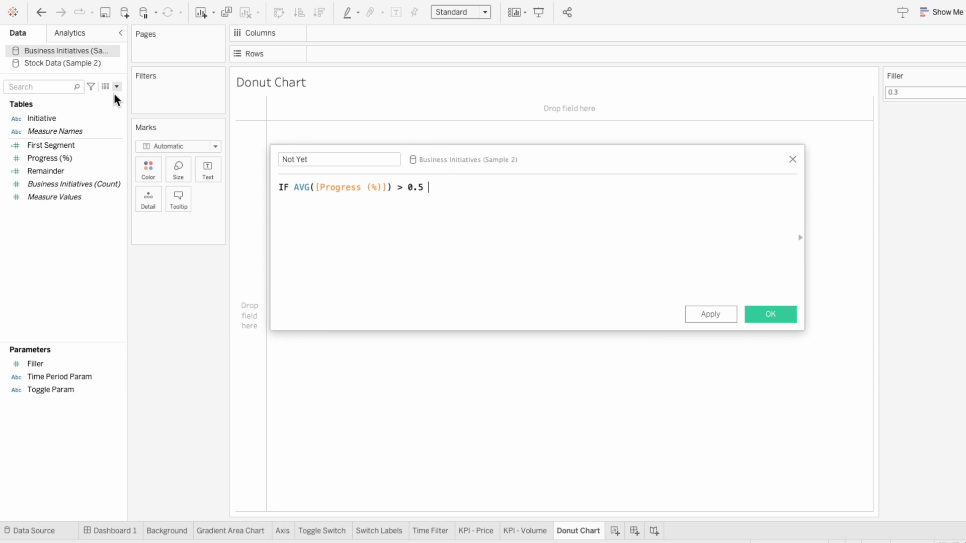
pyautogui.write('THEN (1-[Filler]')
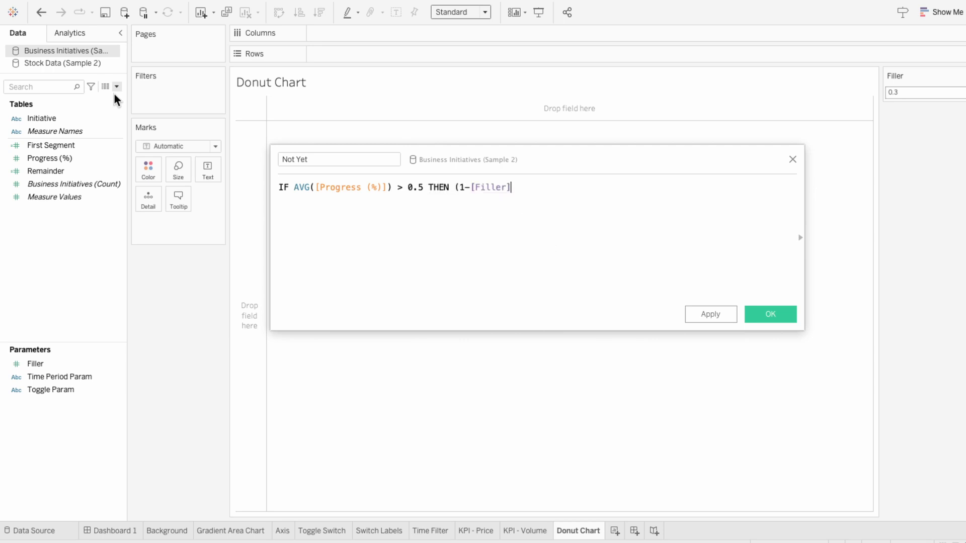
pyautogui.write('* (1-AV')
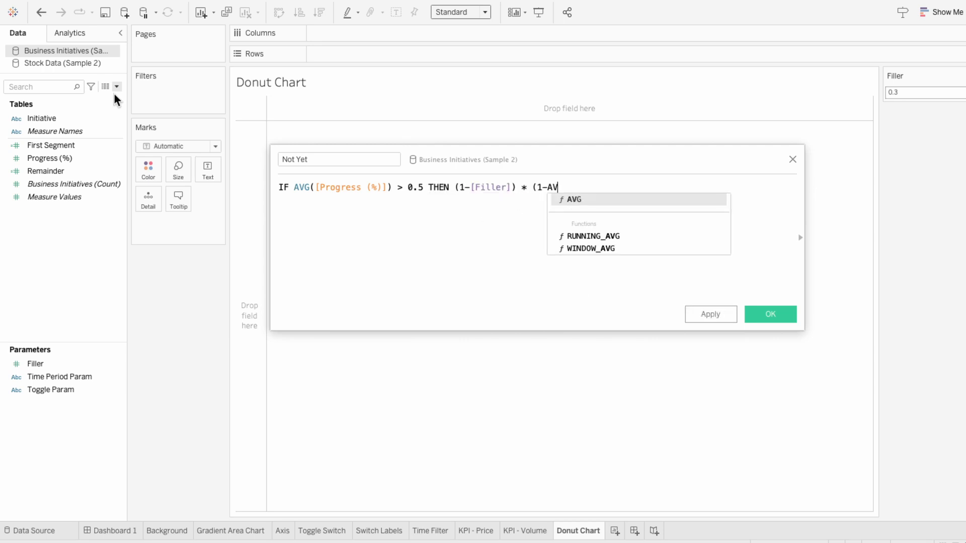
pyautogui.write('G([Progress (%)])')
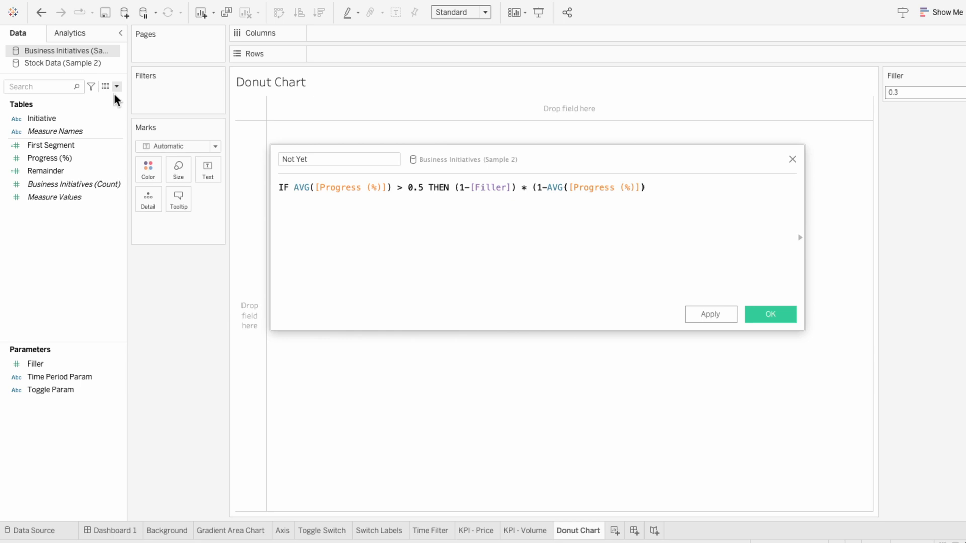
pyautogui.write('EL')
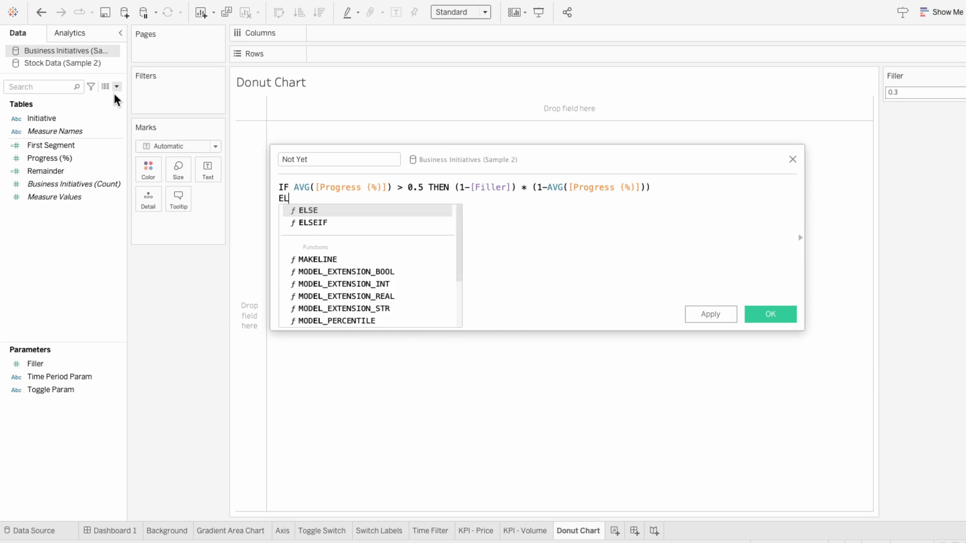
pyautogui.write('SE (1-fi')
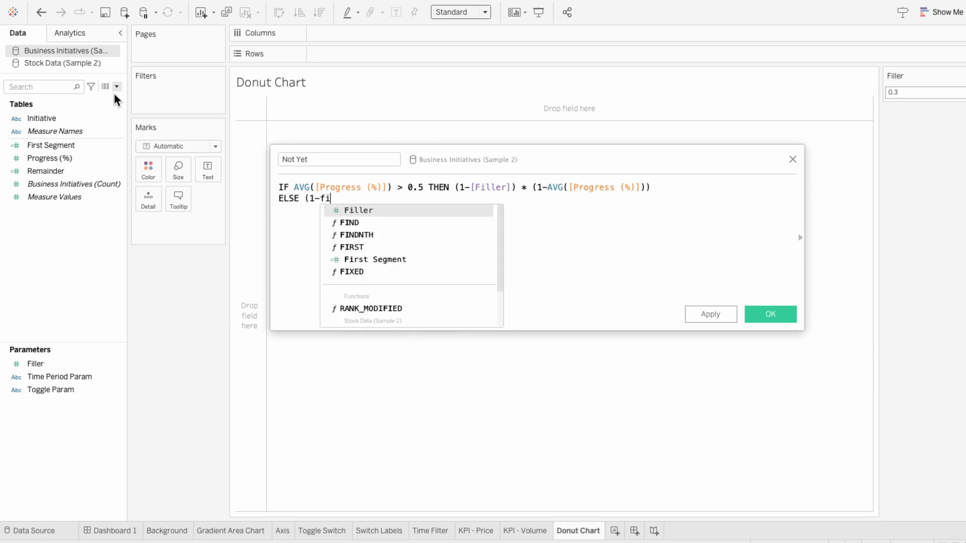
pyautogui.write('ller]) * 0.5 END')
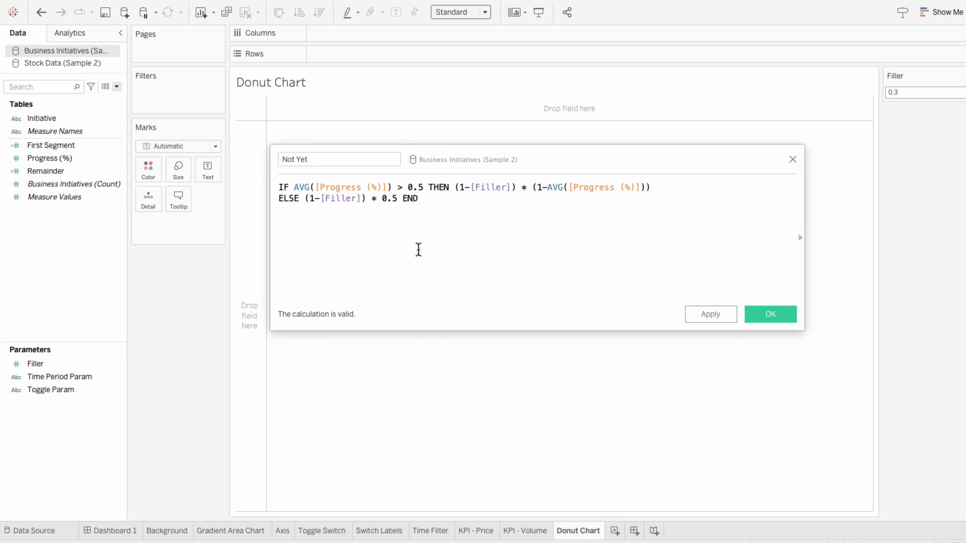
pyautogui.click(769, 314)
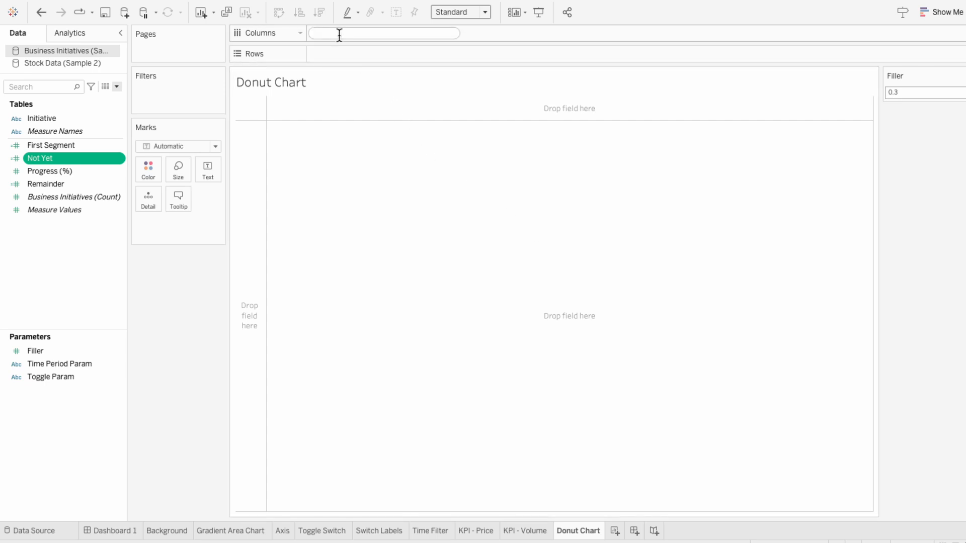
# Place two min(0) fields on Columns and make the first marks card a Pie
pyautogui.write('min(0))')
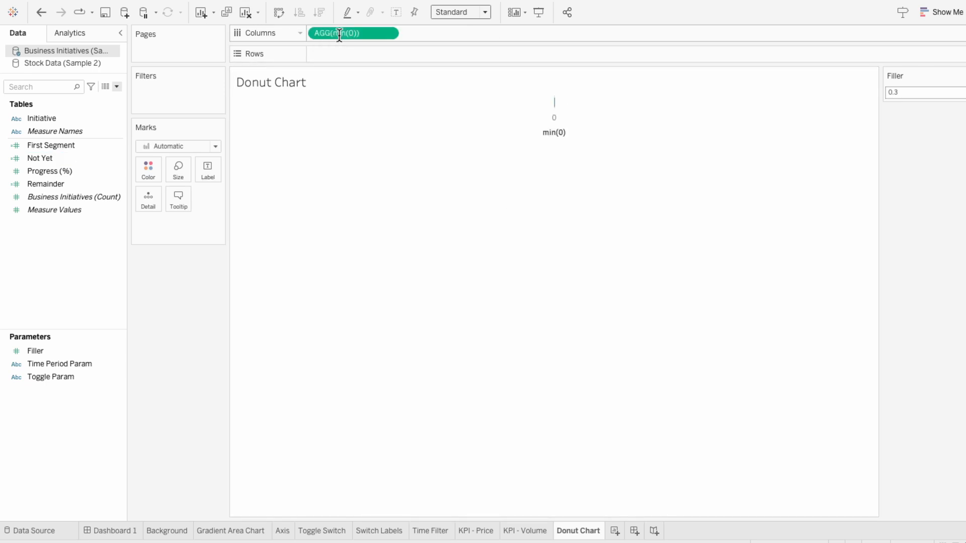
pyautogui.write('min(0))')
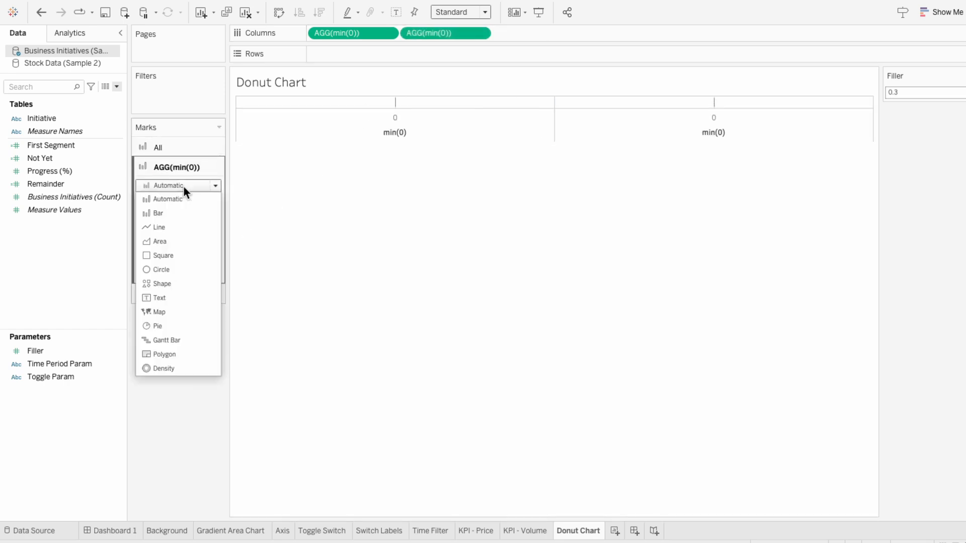
pyautogui.click(158, 326)
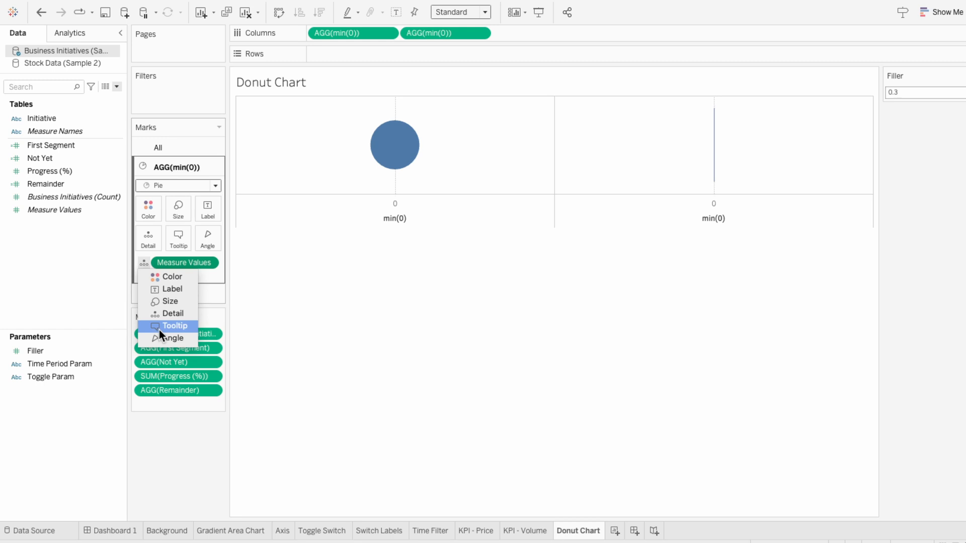
# Put Measure Values on Angle and Measure Names on Colour so the pie shows the four measure slices
pyautogui.click(172, 338)
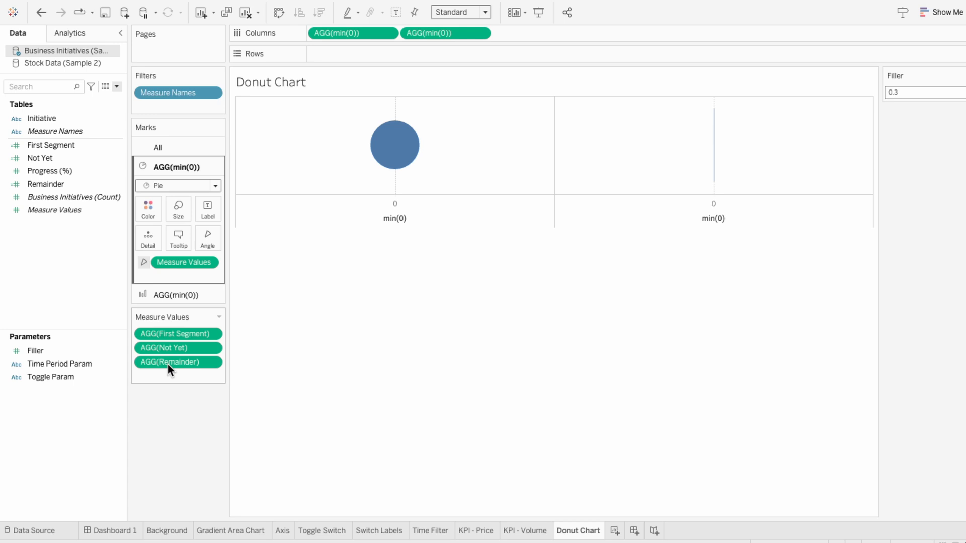
pyautogui.click(36, 351)
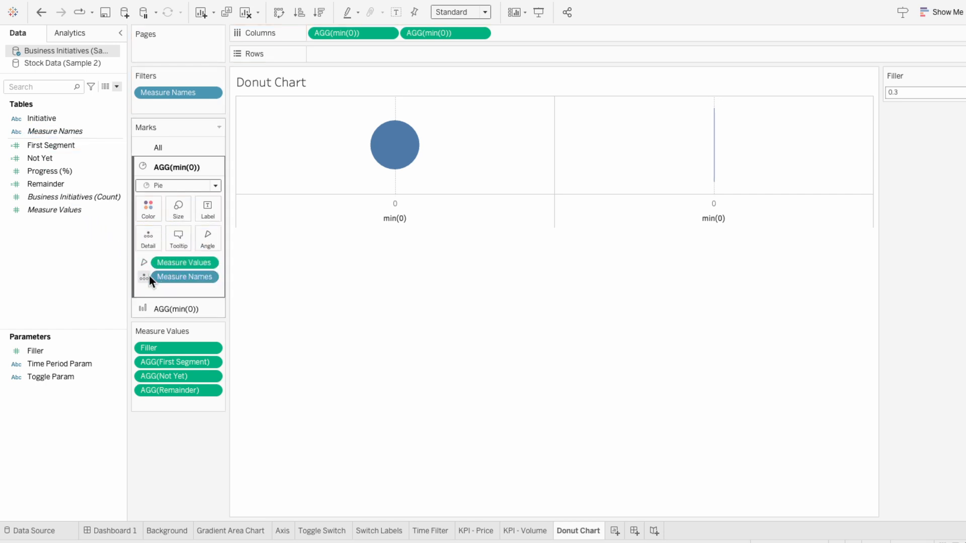
pyautogui.click(143, 277)
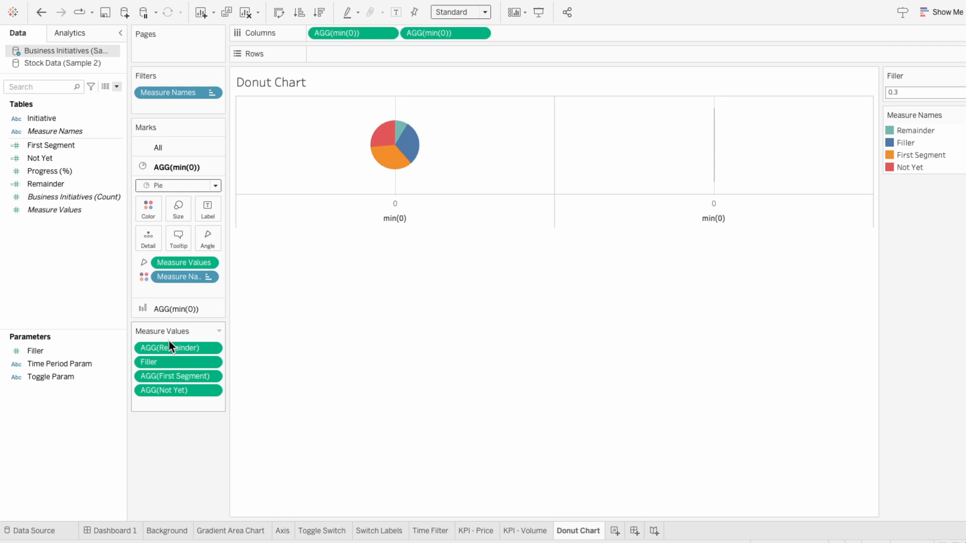
pyautogui.moveTo(401, 133)
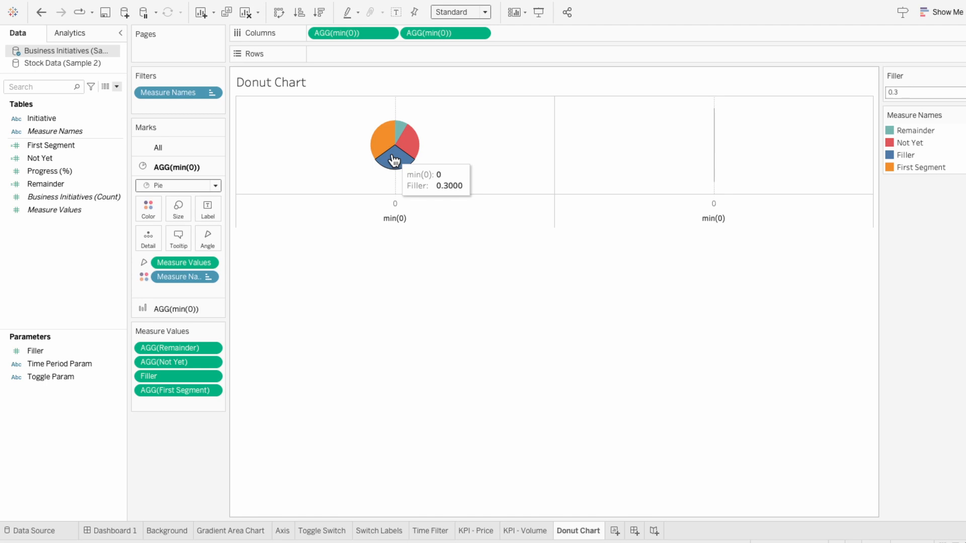
pyautogui.moveTo(352, 163)
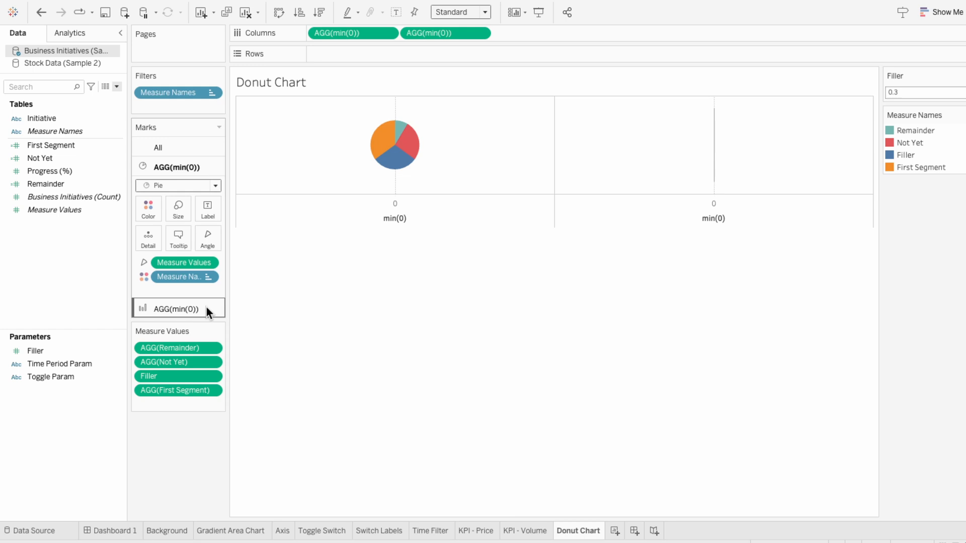
# Colour the circle marks white, dual-axis the two min(0) pills and size the pie into a ring
pyautogui.click(178, 308)
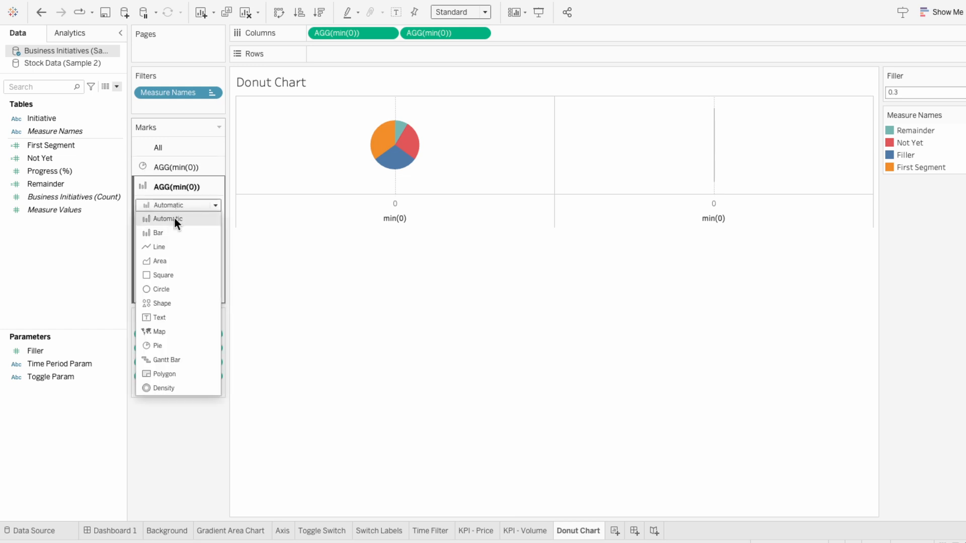
pyautogui.click(162, 289)
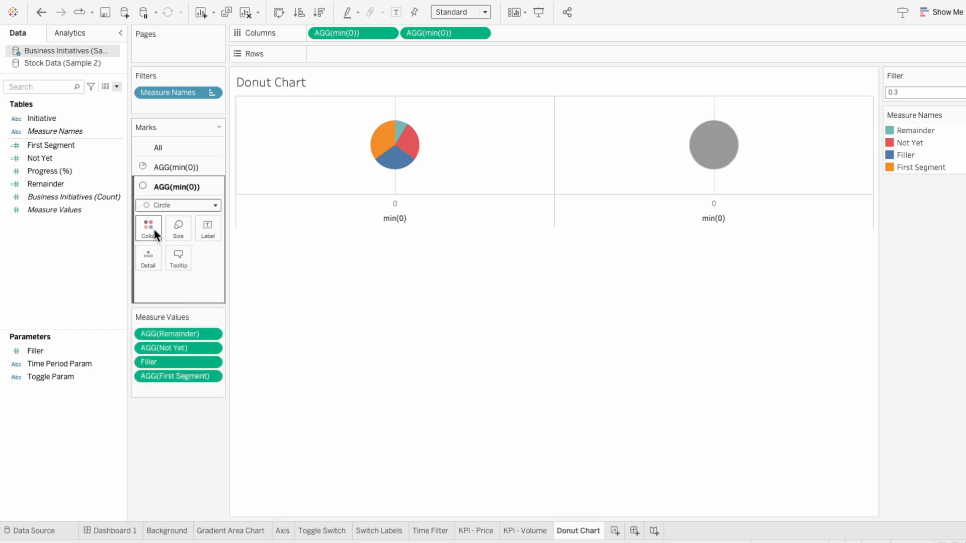
pyautogui.click(148, 229)
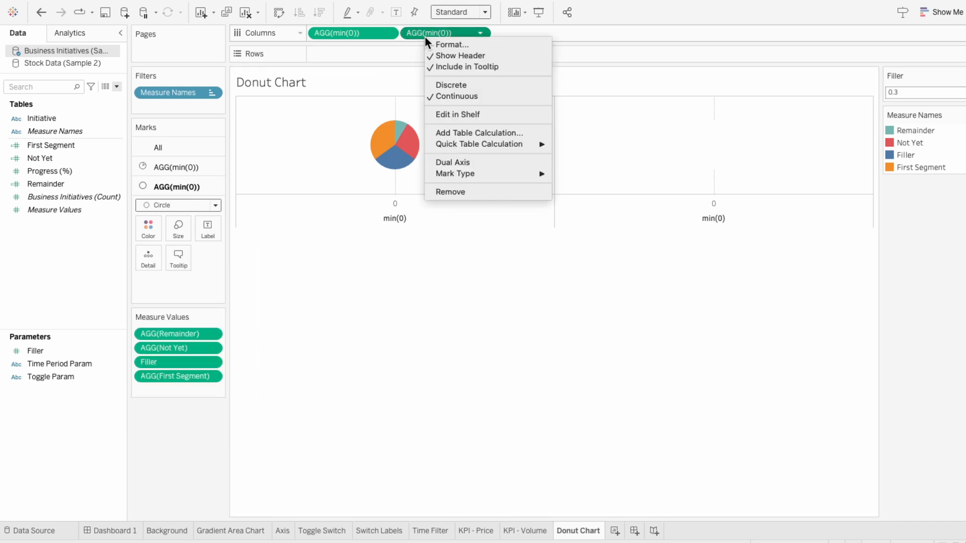
pyautogui.click(452, 162)
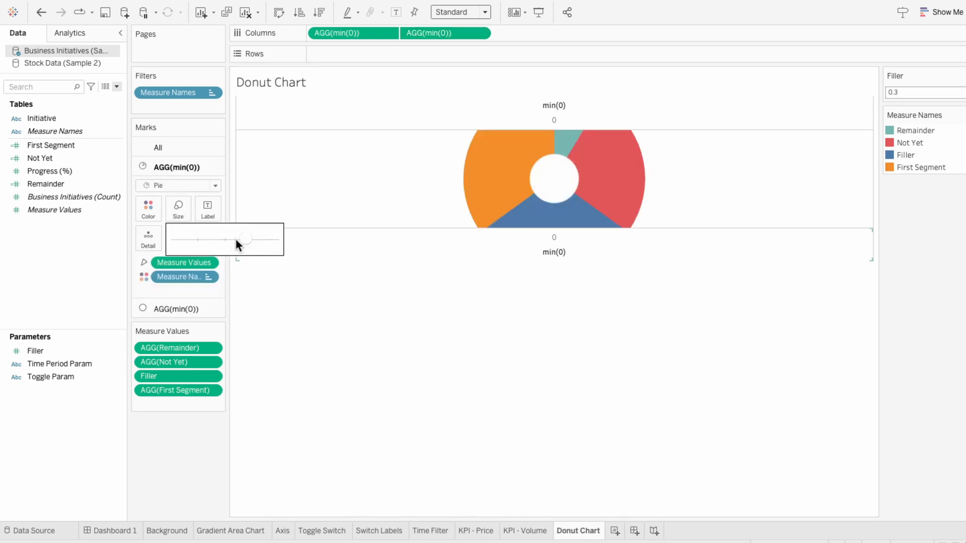
pyautogui.moveTo(243, 238); pyautogui.dragTo(223, 238)
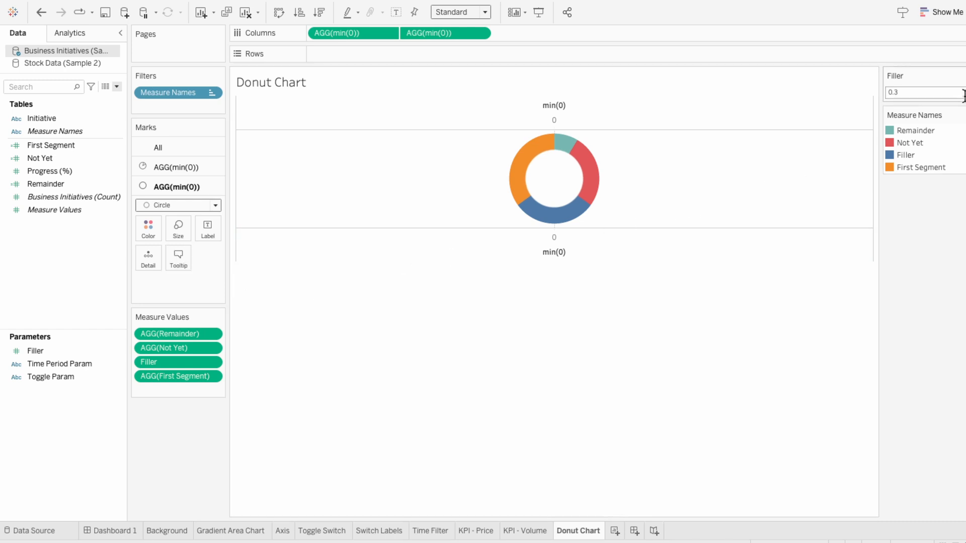
# Edit Measure Names colours: First Segment and Remainder sage green, Filler white, Not Yet light gray
pyautogui.click(959, 115)
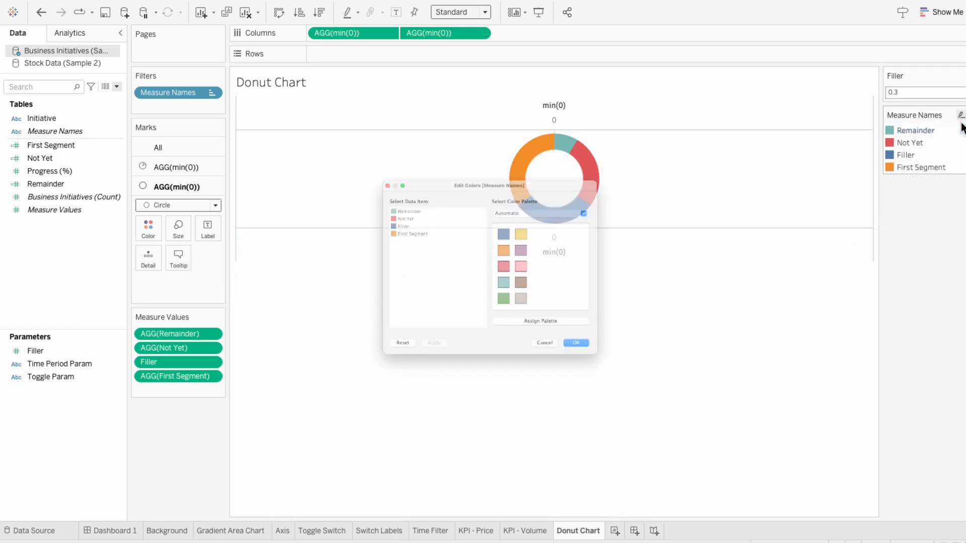
pyautogui.click(582, 213)
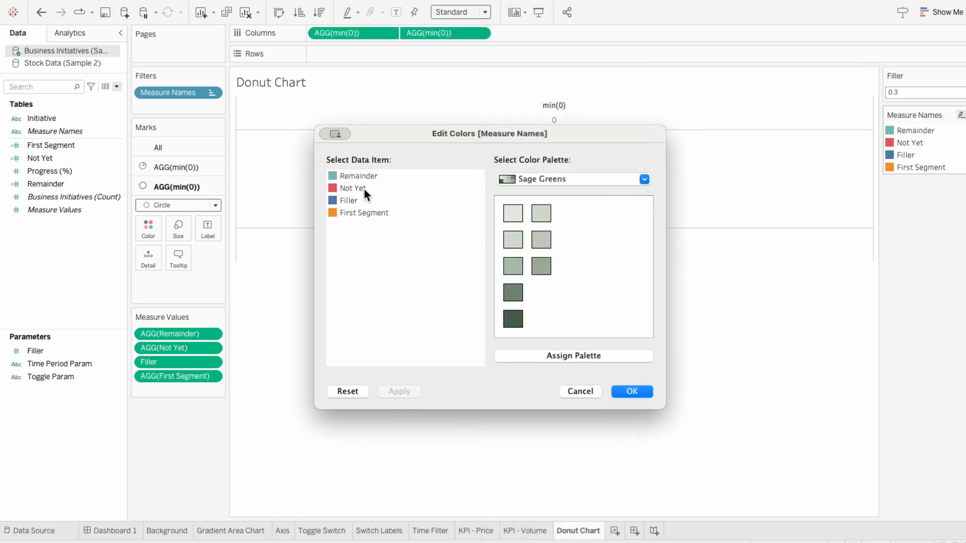
pyautogui.click(363, 212)
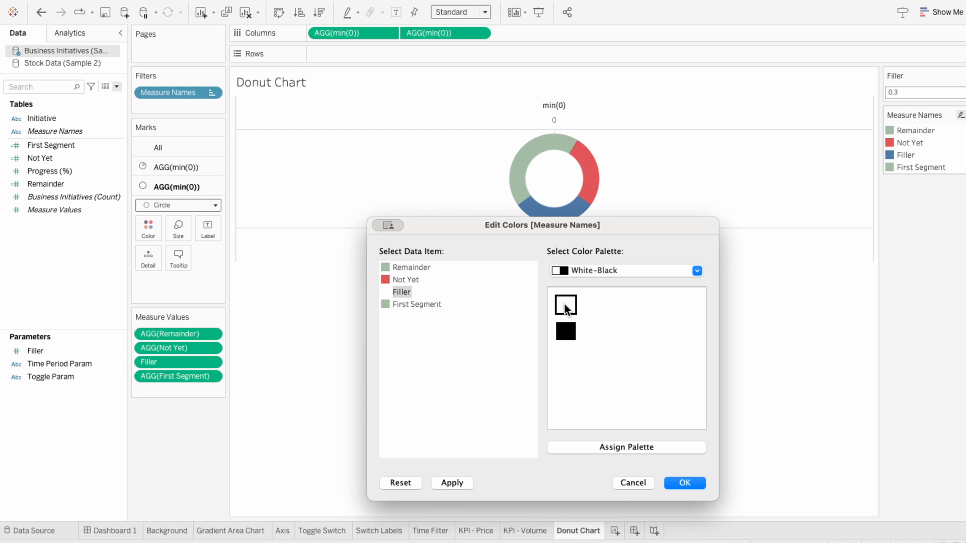
pyautogui.click(697, 271)
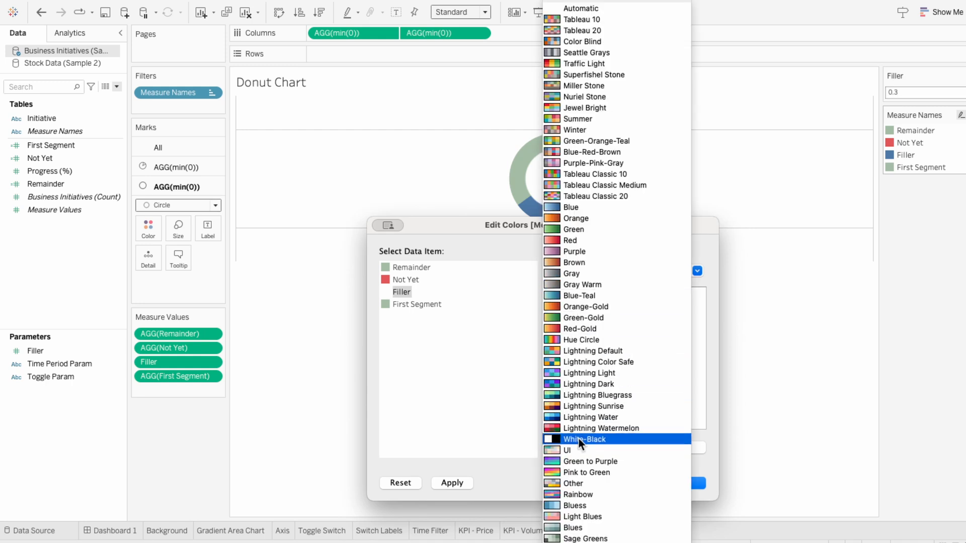
pyautogui.click(567, 451)
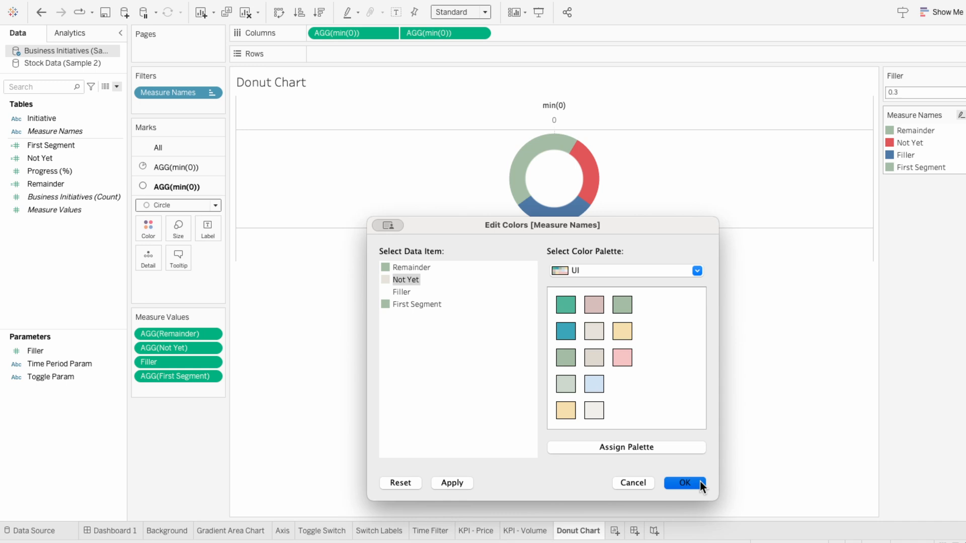
pyautogui.click(681, 483)
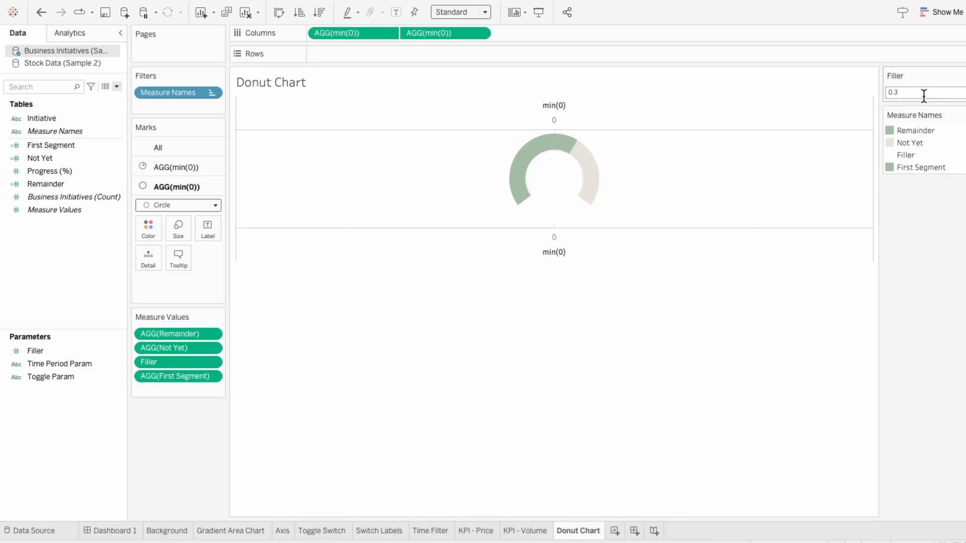
pyautogui.write('0.4')
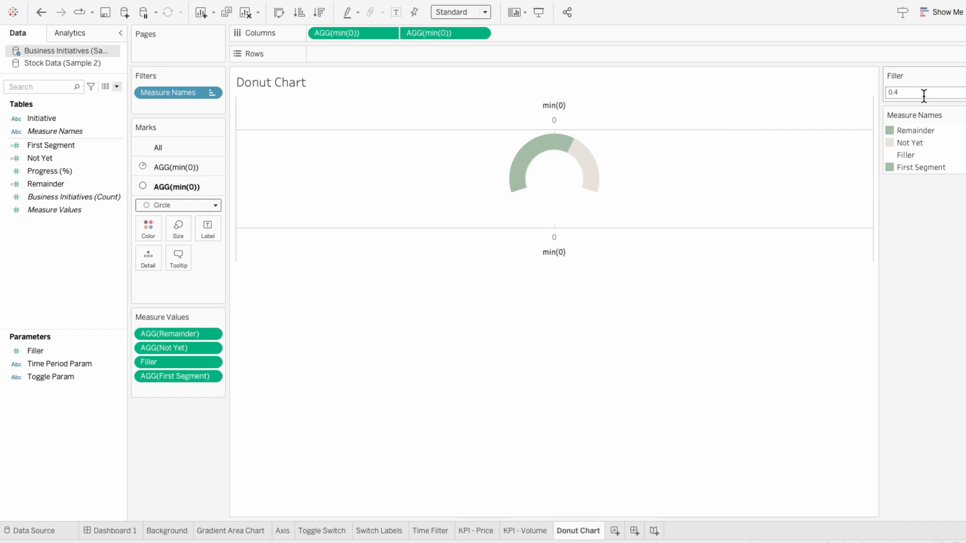
pyautogui.write('0')
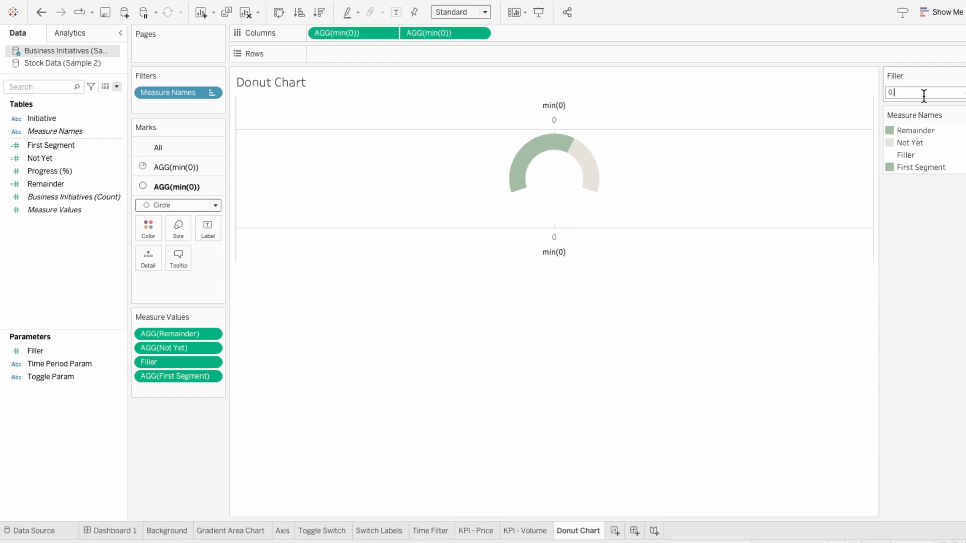
pyautogui.write('0.5')
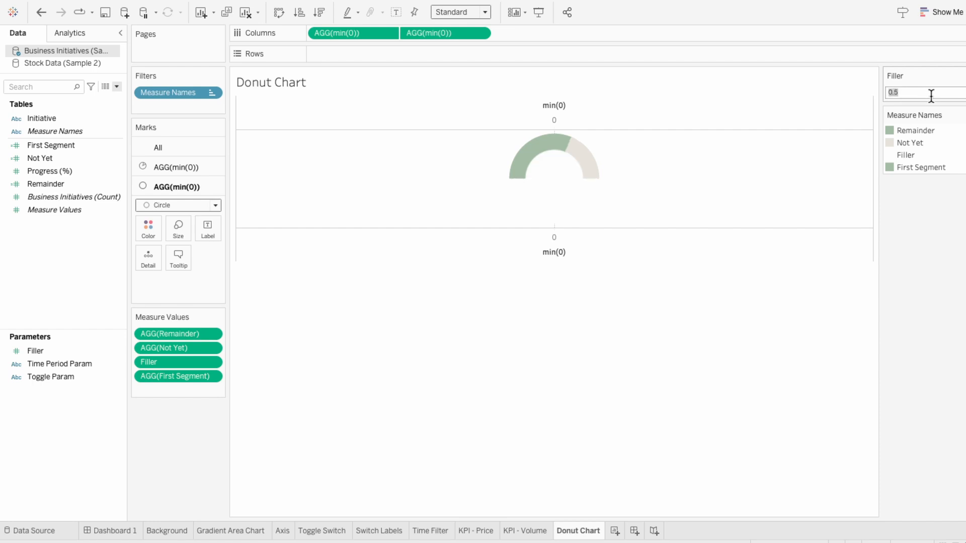
pyautogui.write('0.1')
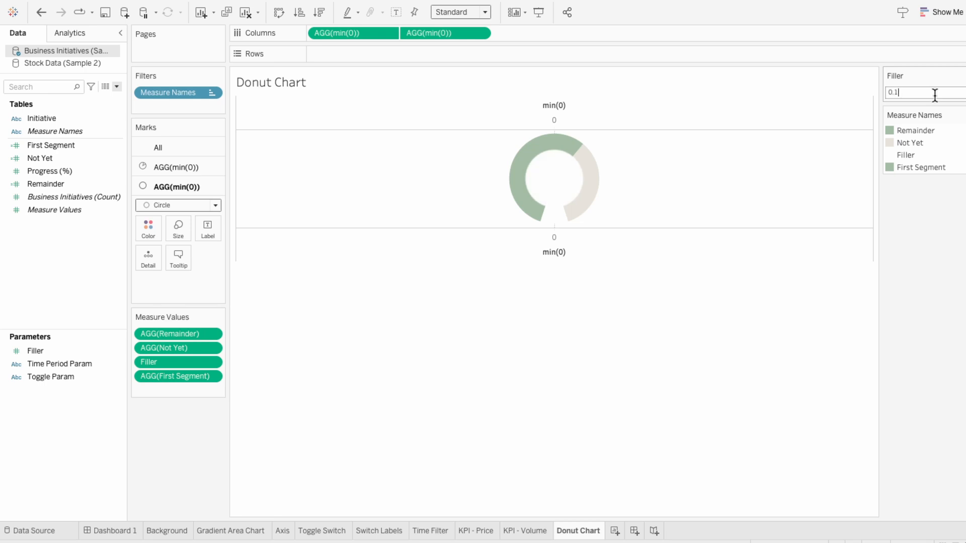
pyautogui.write('0.2')
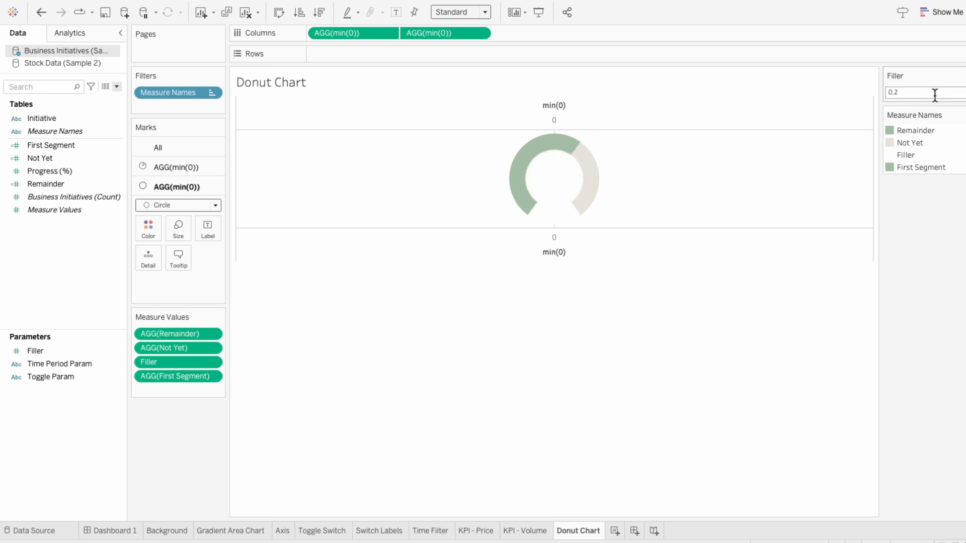
pyautogui.write('0.3')
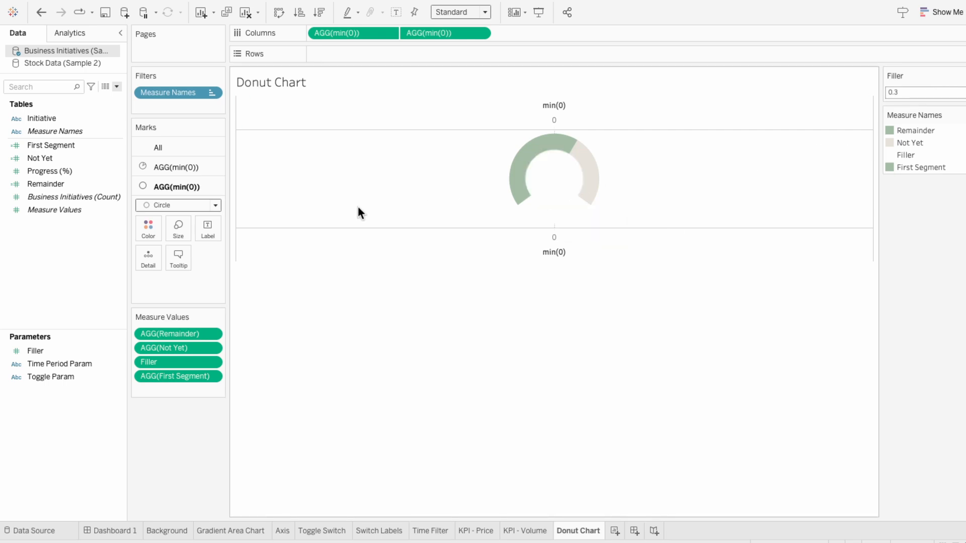
# Add Progress (%) to the circle marks as an Average label, showing 0.6224 beside the ring
pyautogui.click(49, 171)
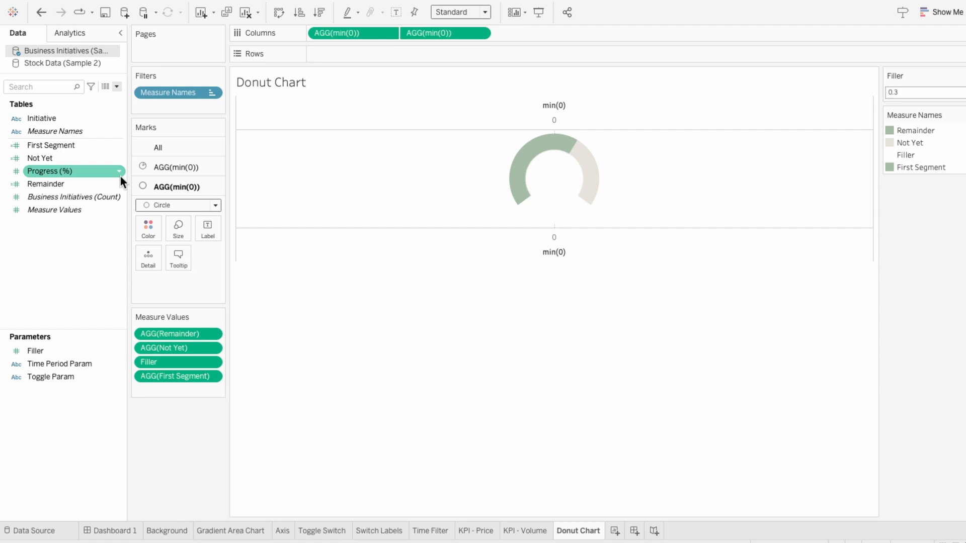
pyautogui.moveTo(49, 171); pyautogui.dragTo(184, 282)
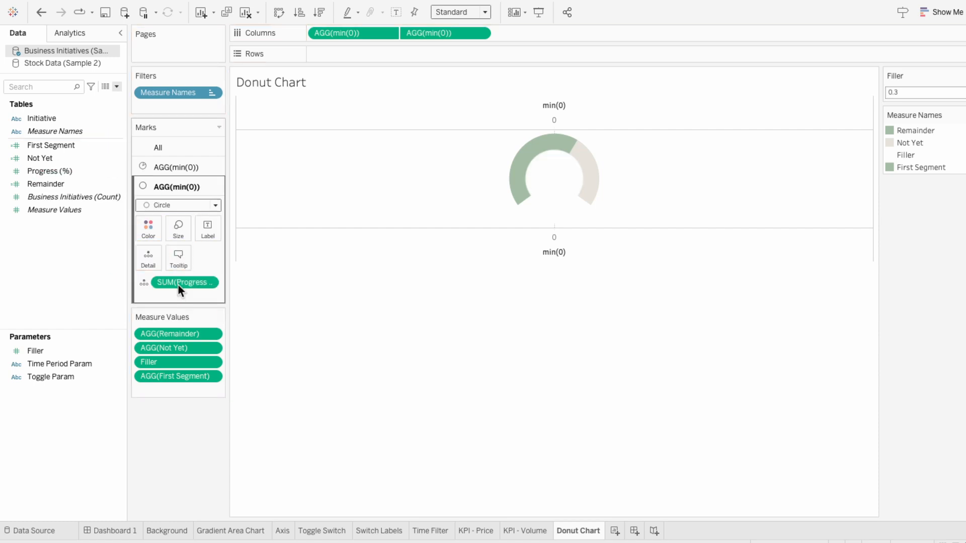
pyautogui.rightClick(185, 282)
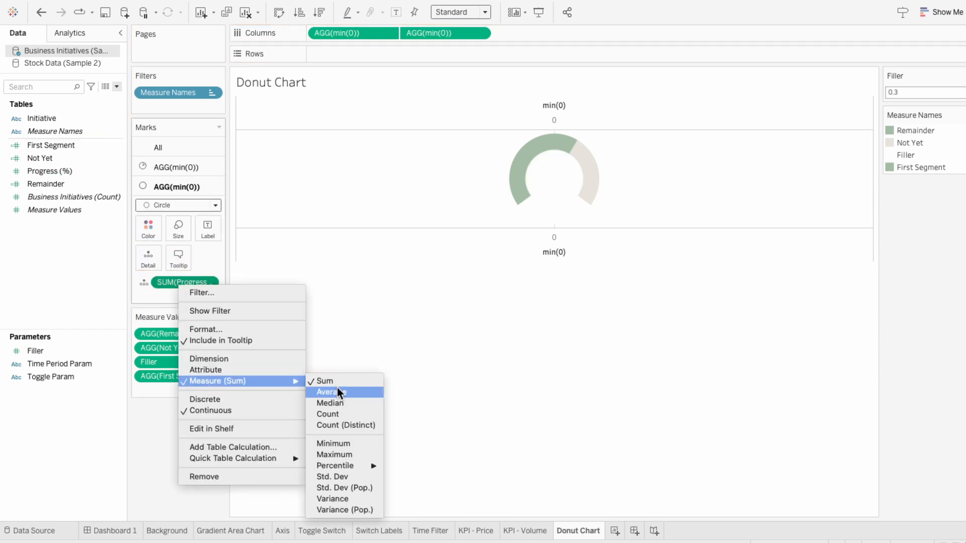
pyautogui.click(329, 391)
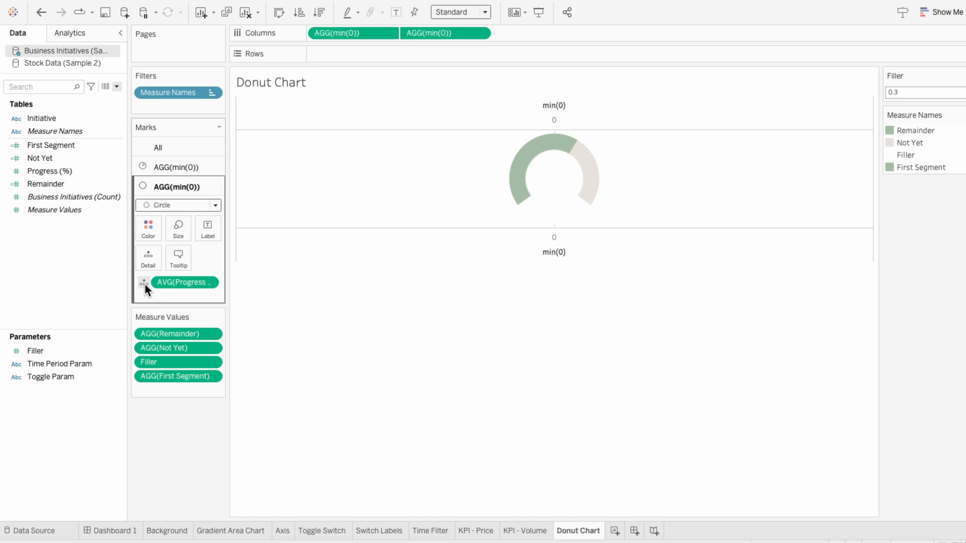
pyautogui.click(142, 282)
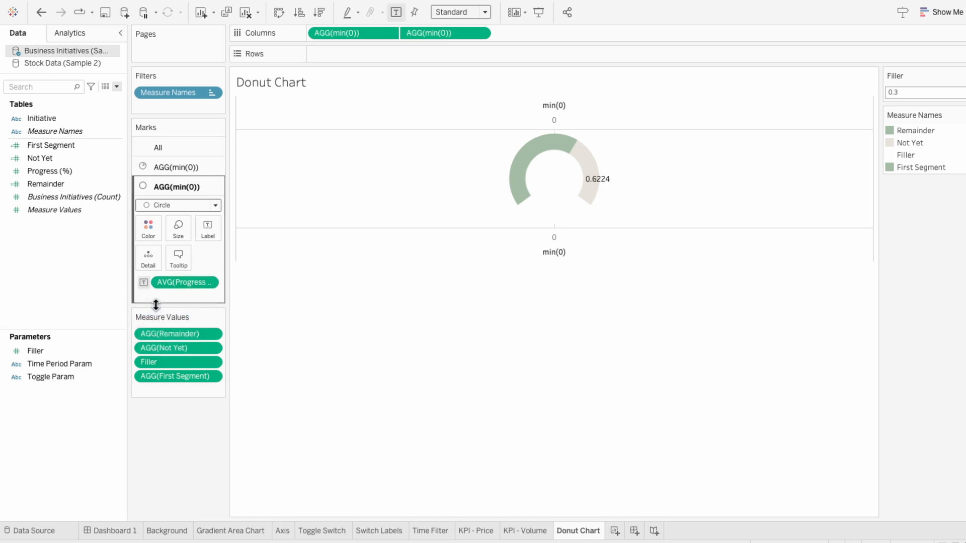
pyautogui.click(207, 228)
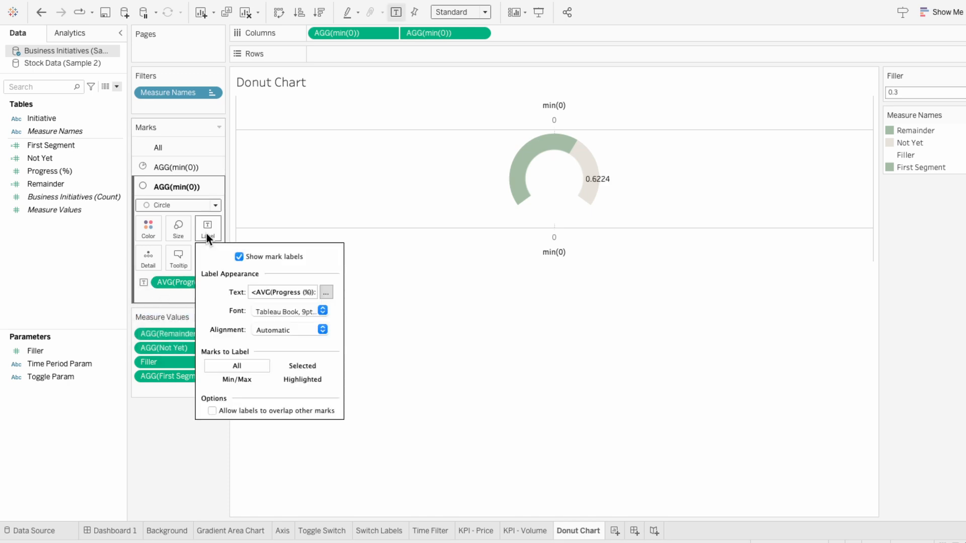
# Align the label Middle Center and format its text larger, bold, with a chosen colour
pyautogui.click(322, 330)
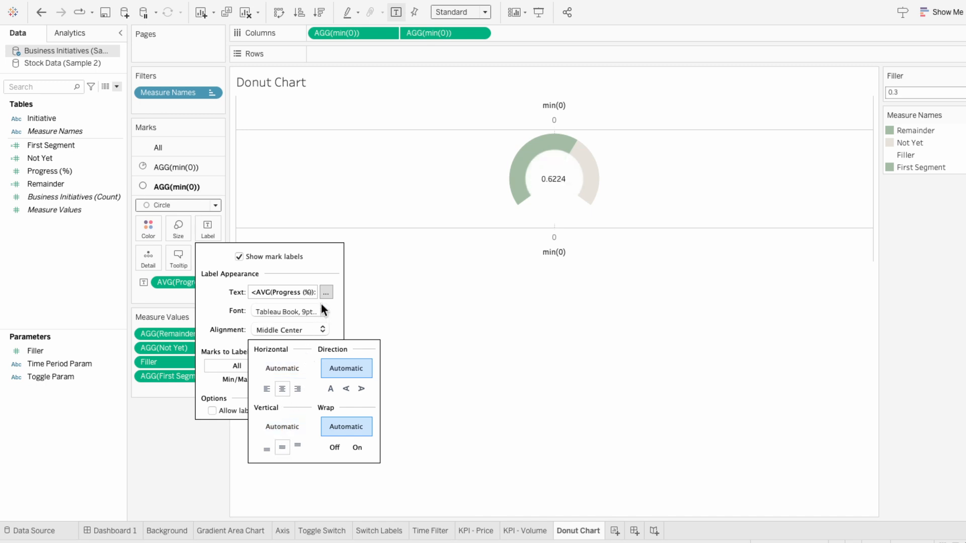
pyautogui.click(326, 291)
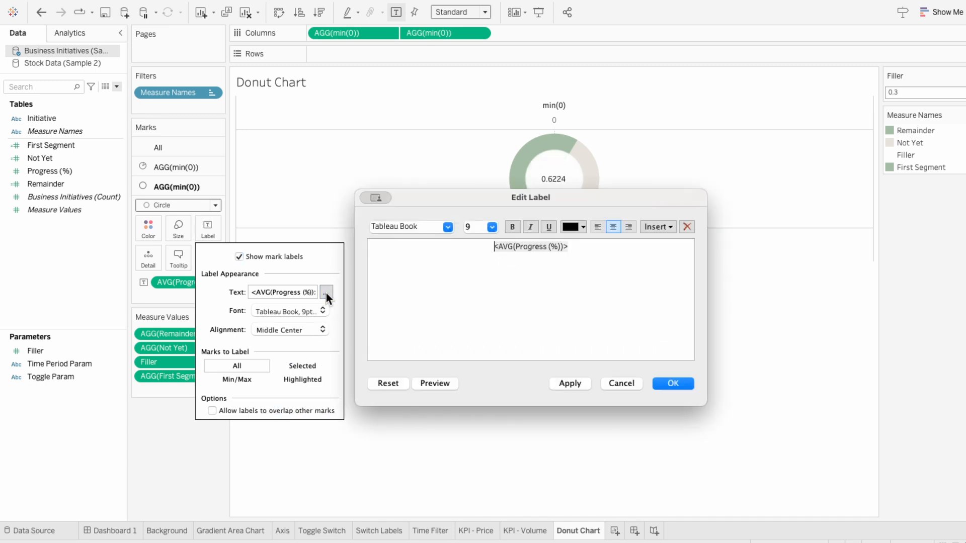
pyautogui.click(491, 227)
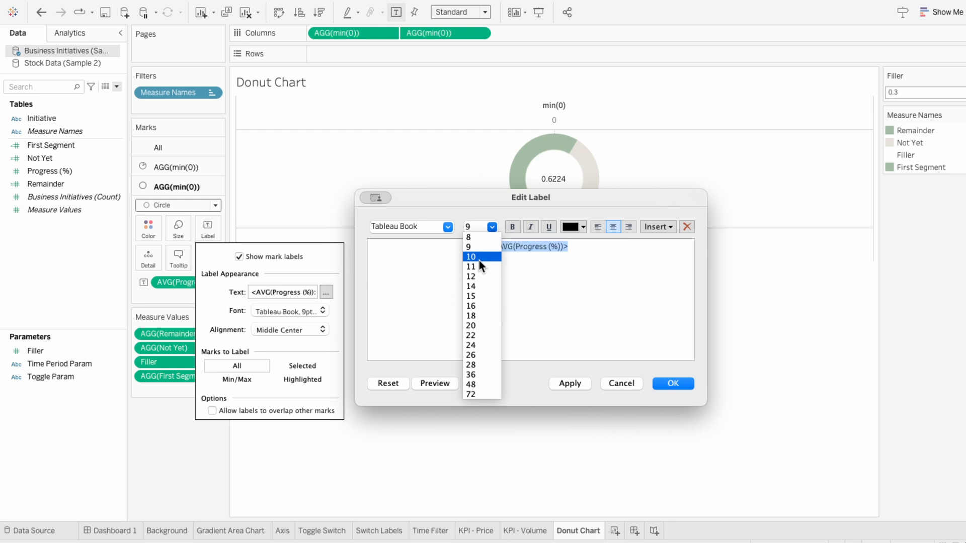
pyautogui.click(470, 276)
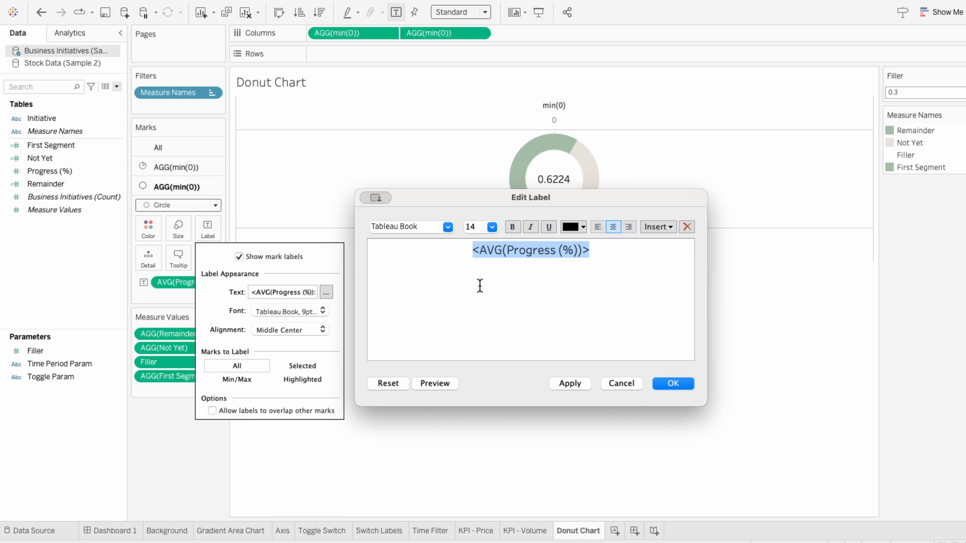
pyautogui.click(512, 227)
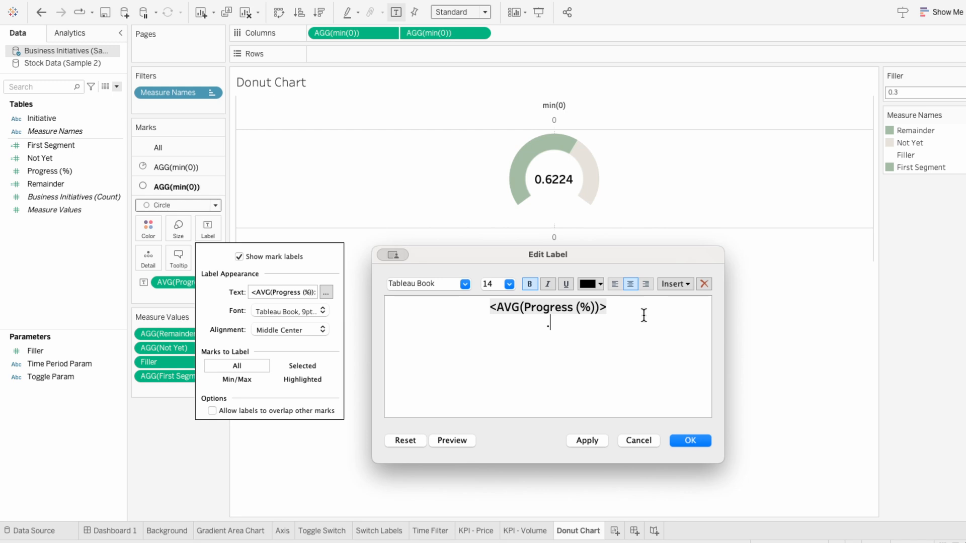
pyautogui.click(598, 284)
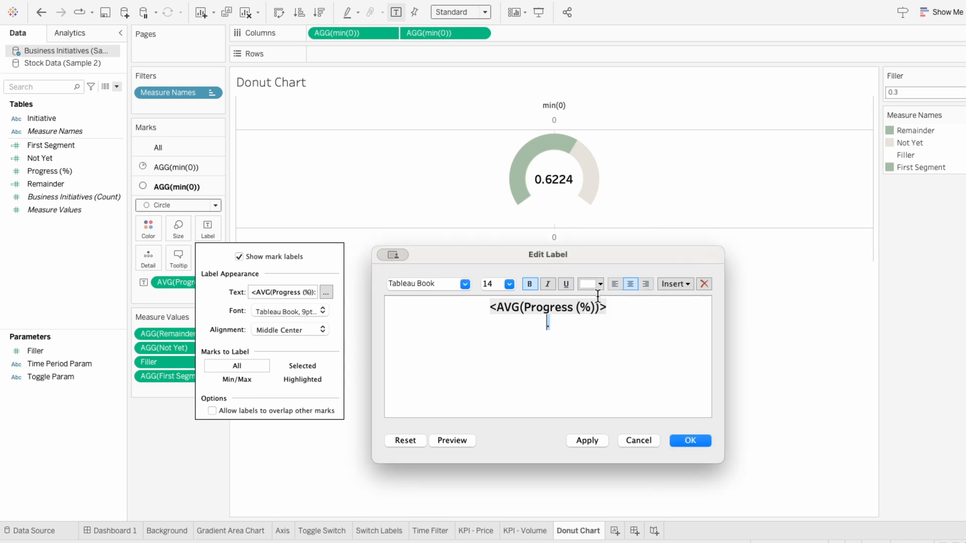
pyautogui.click(507, 284)
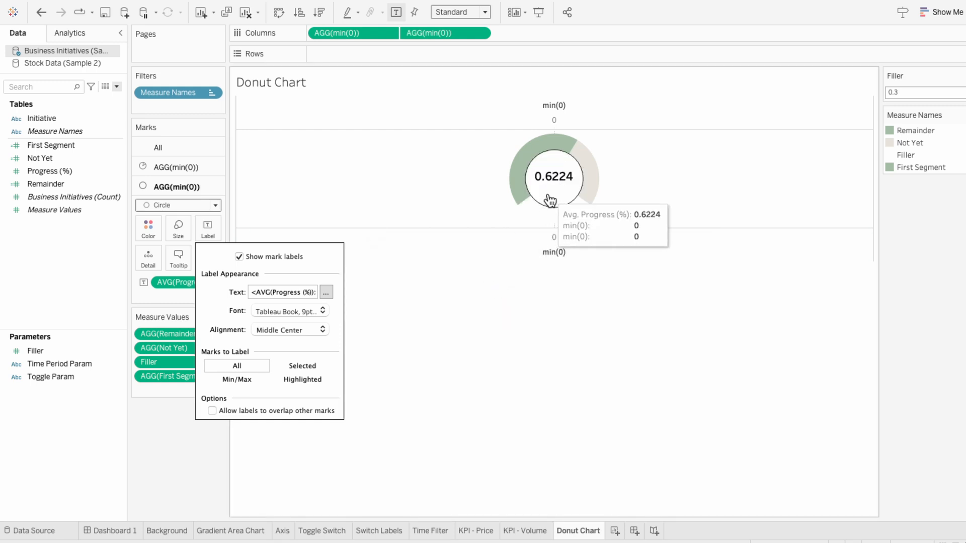
pyautogui.moveTo(540, 251)
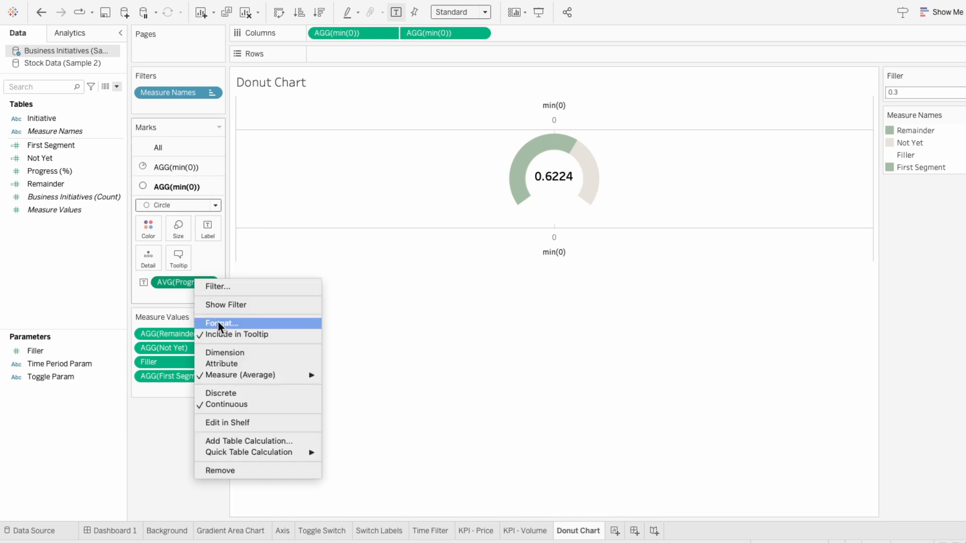
# Format the AVG(Progress) label as a percentage with zero decimals, reading 31%
pyautogui.click(221, 323)
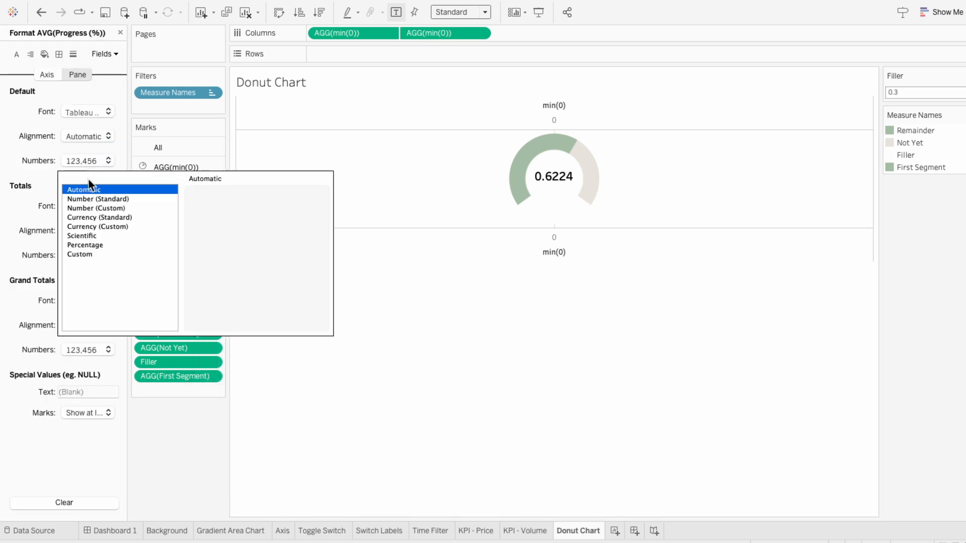
pyautogui.click(85, 244)
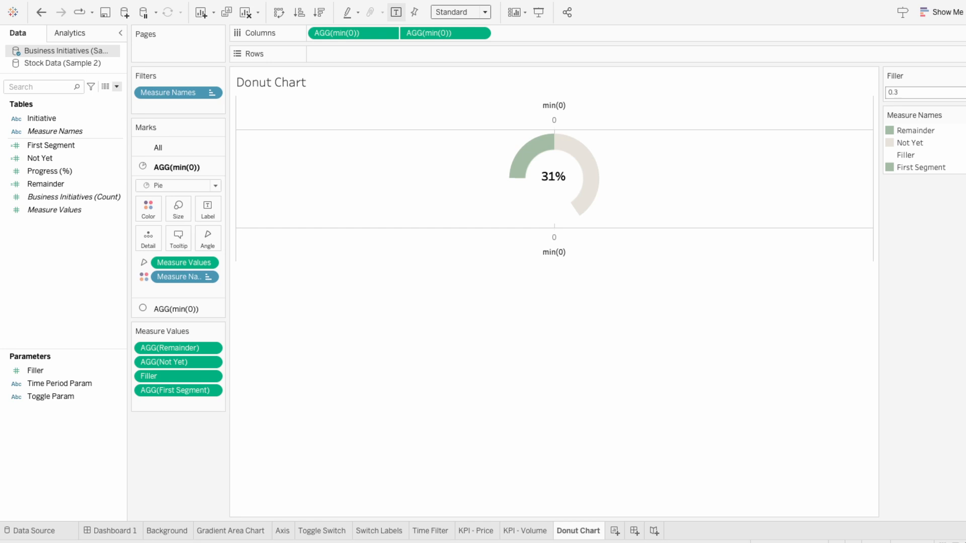
pyautogui.moveTo(106, 135)
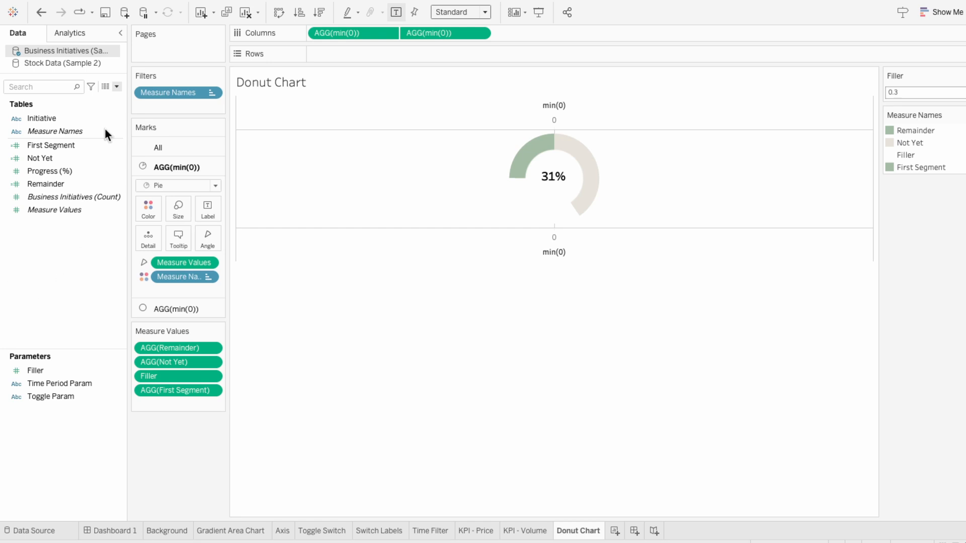
# Create 'Not Yet < 0.5': IF AVG([Progress (%)])>0.5 THEN 0 ELSE (0.5-AVG([Progress (%)]))*(1-Filler)
pyautogui.click(116, 87)
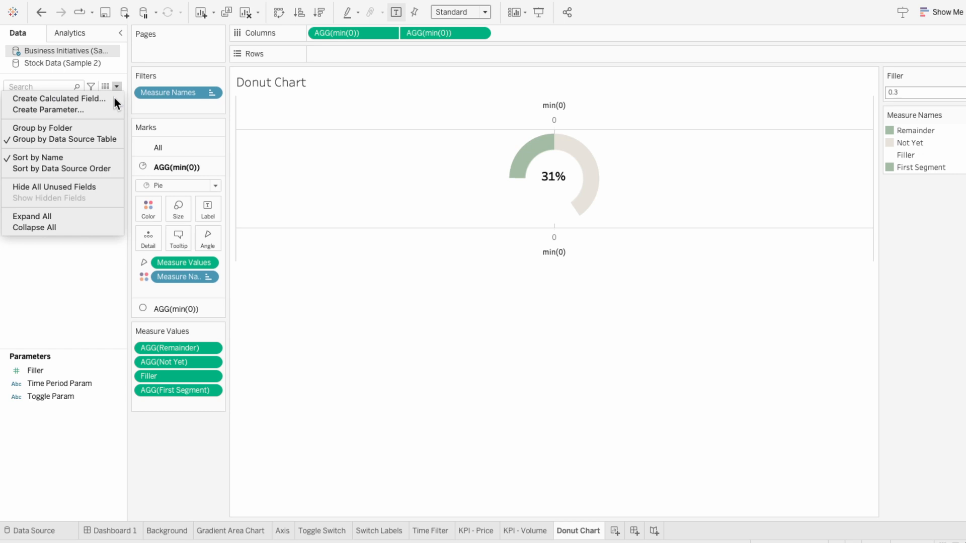
pyautogui.click(58, 99)
pyautogui.write('Not Yet < 0')
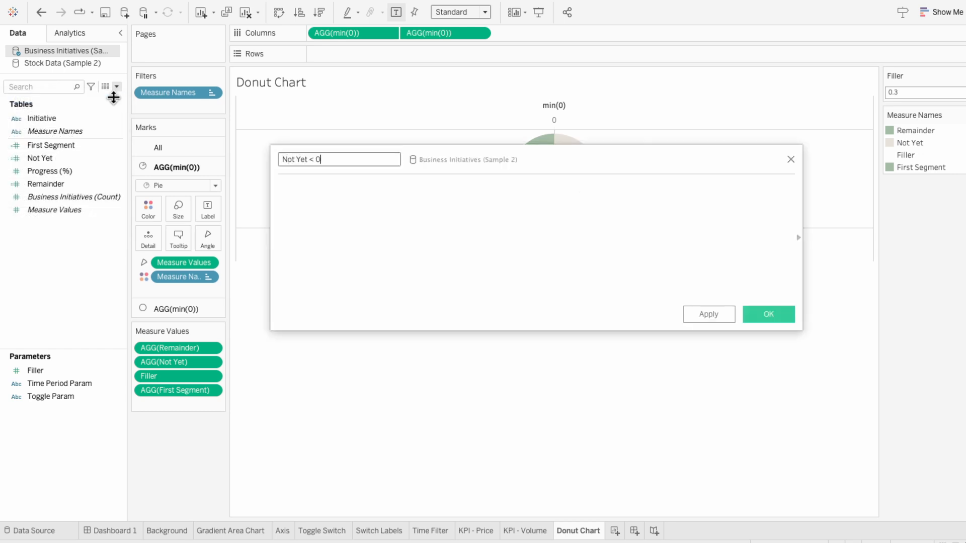
pyautogui.write('.5')
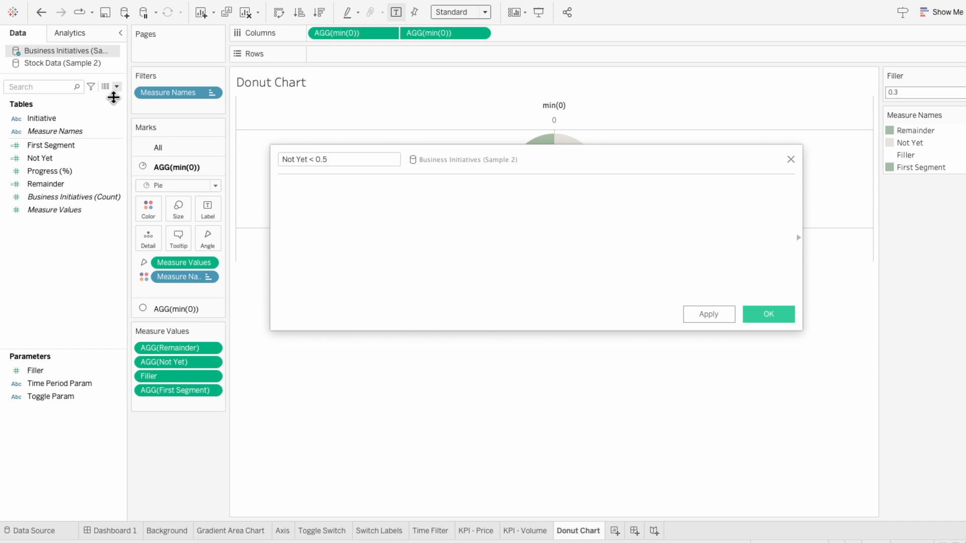
pyautogui.write('IF AVG([Progress (%)]) >')
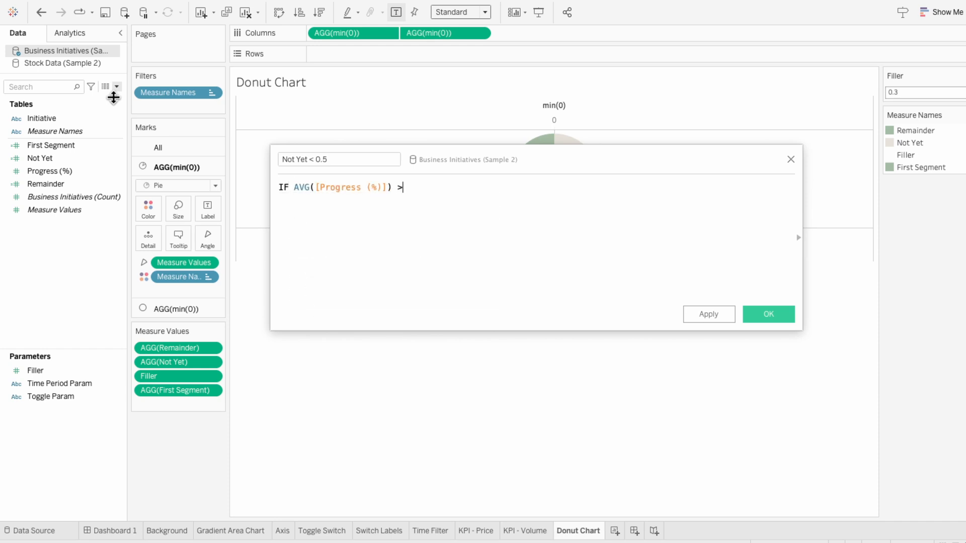
pyautogui.write('0.5 THEN')
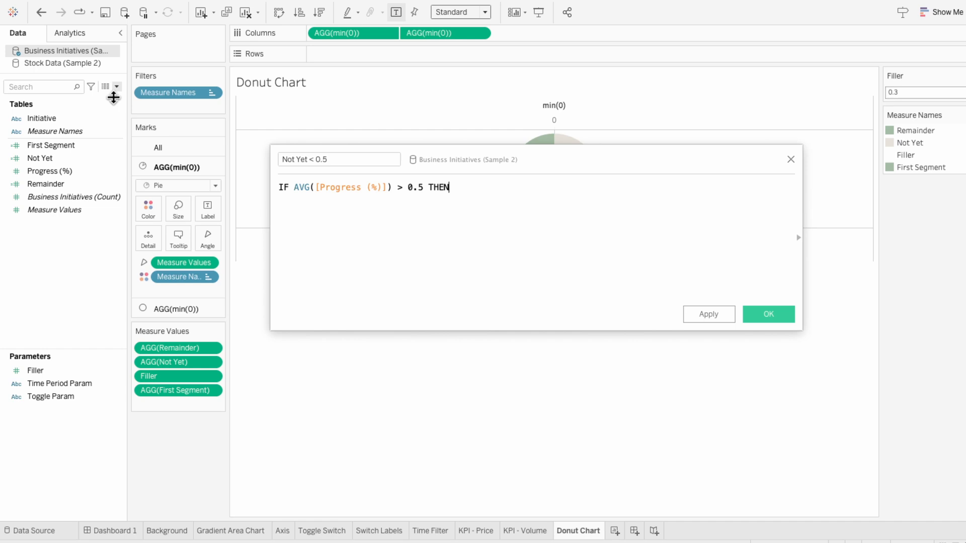
pyautogui.write('0')
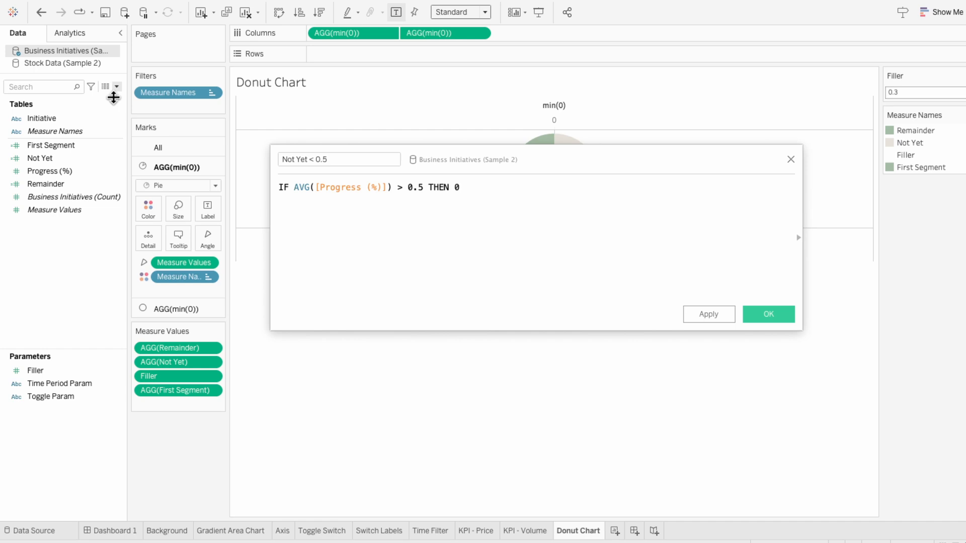
pyautogui.write('ELSE (0.5')
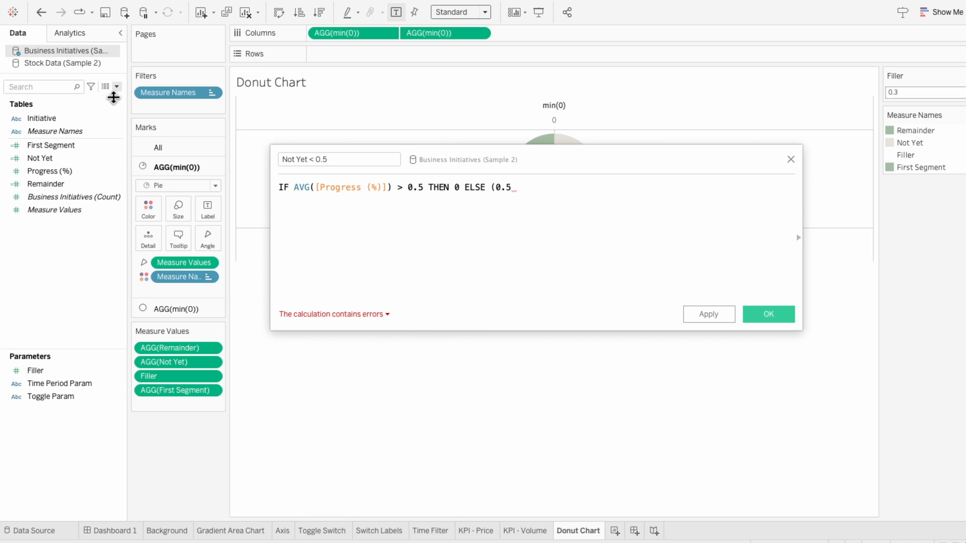
pyautogui.write('- AVG(')
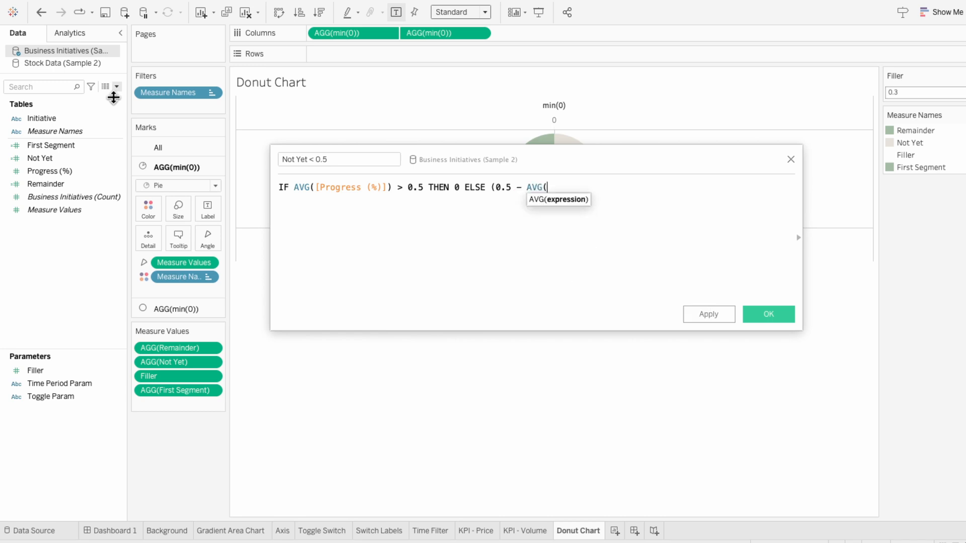
pyautogui.write('[Progress (%)]))')
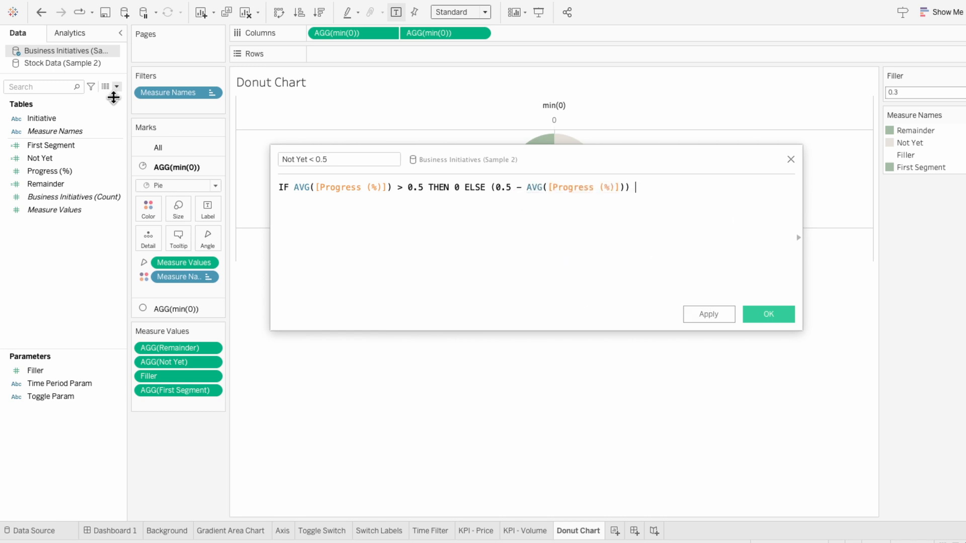
pyautogui.write('* (1-f')
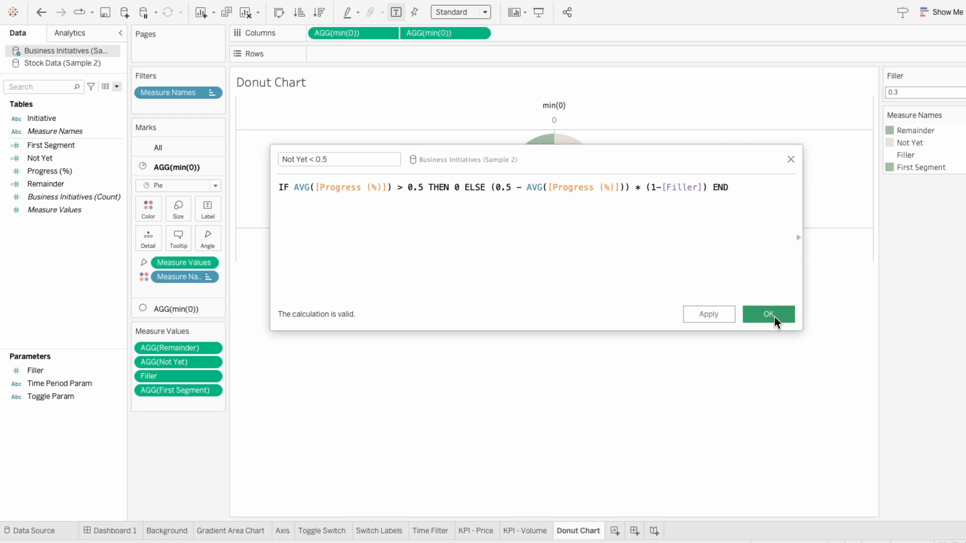
pyautogui.click(767, 314)
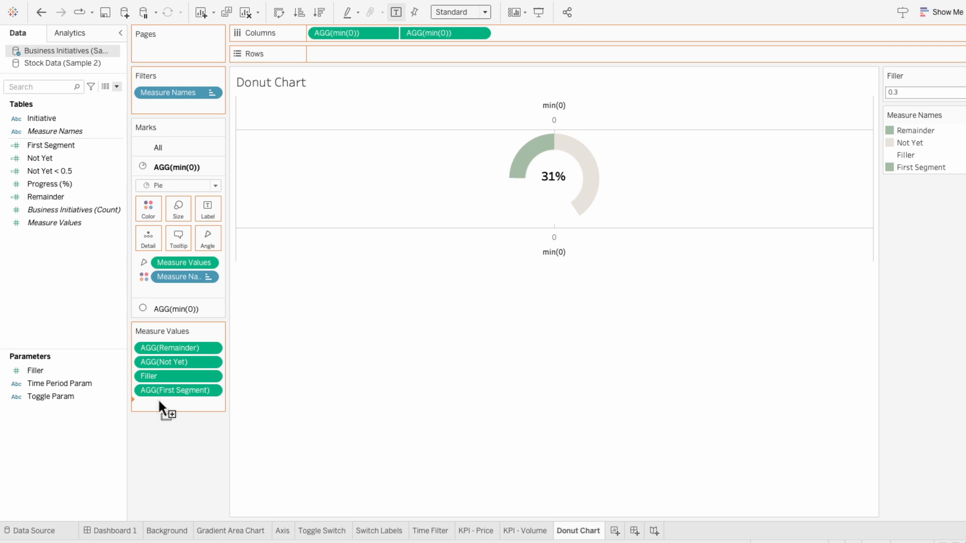
# Add Not Yet < 0.5 to Measure Values and colour its slice light grey
pyautogui.moveTo(50, 171); pyautogui.dragTo(178, 404)
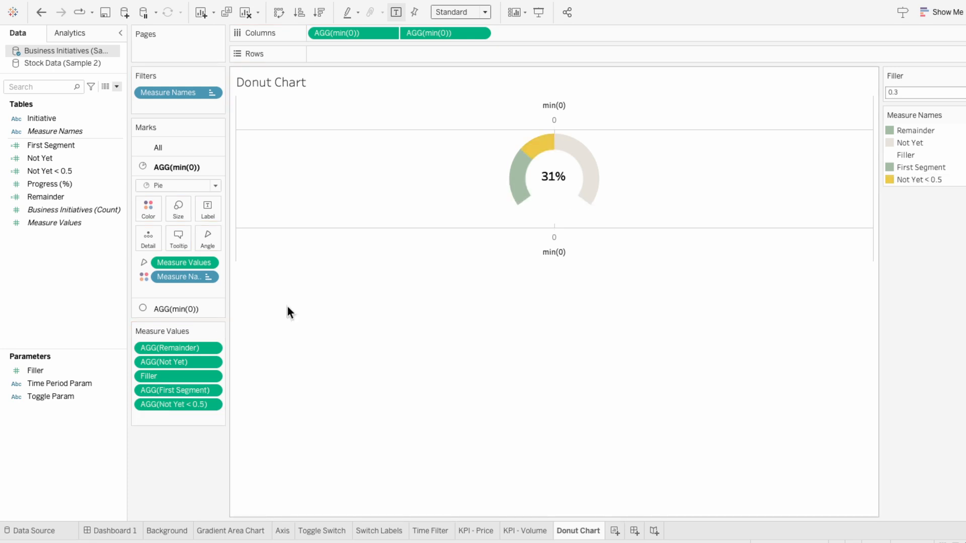
pyautogui.moveTo(539, 154)
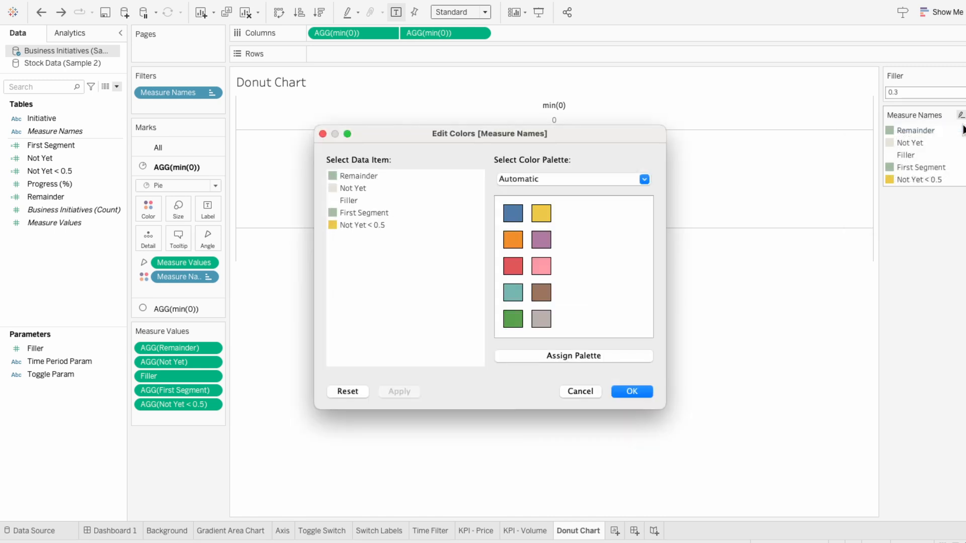
pyautogui.click(644, 179)
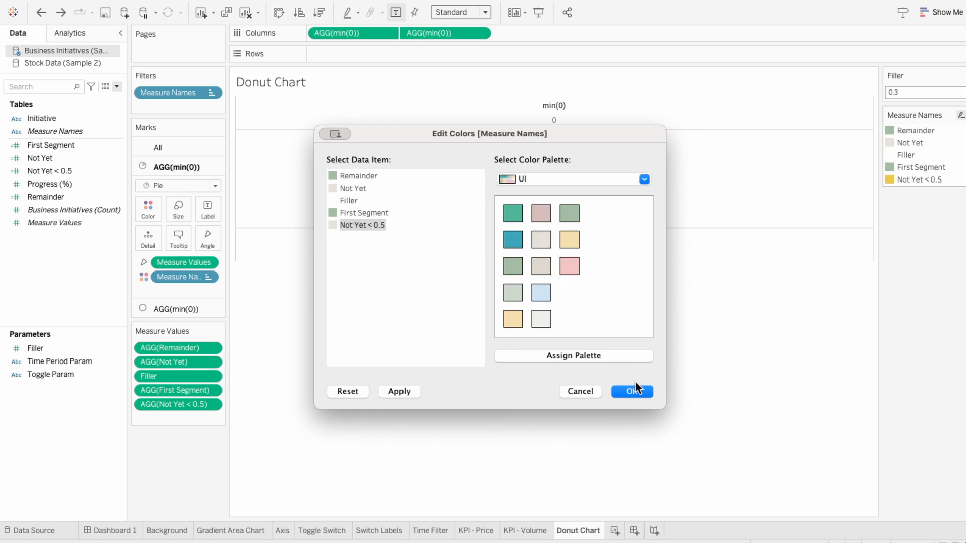
pyautogui.click(630, 391)
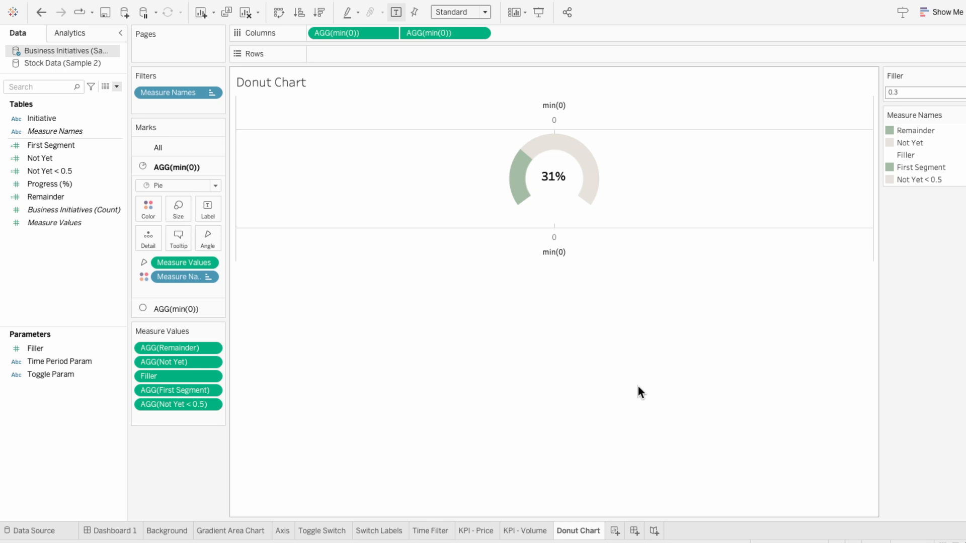
pyautogui.moveTo(636, 374)
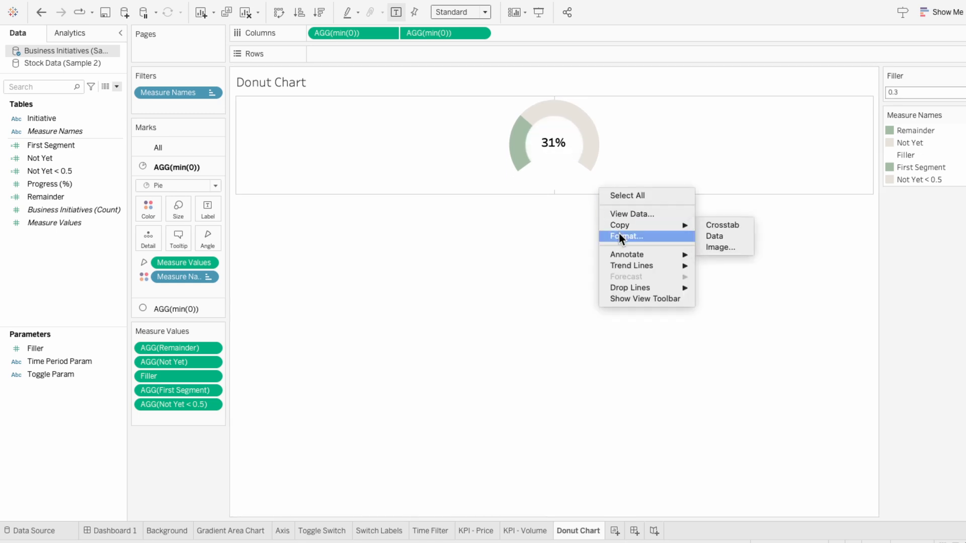
# Set the sheet's row divider borders to None in the Format pane
pyautogui.click(625, 236)
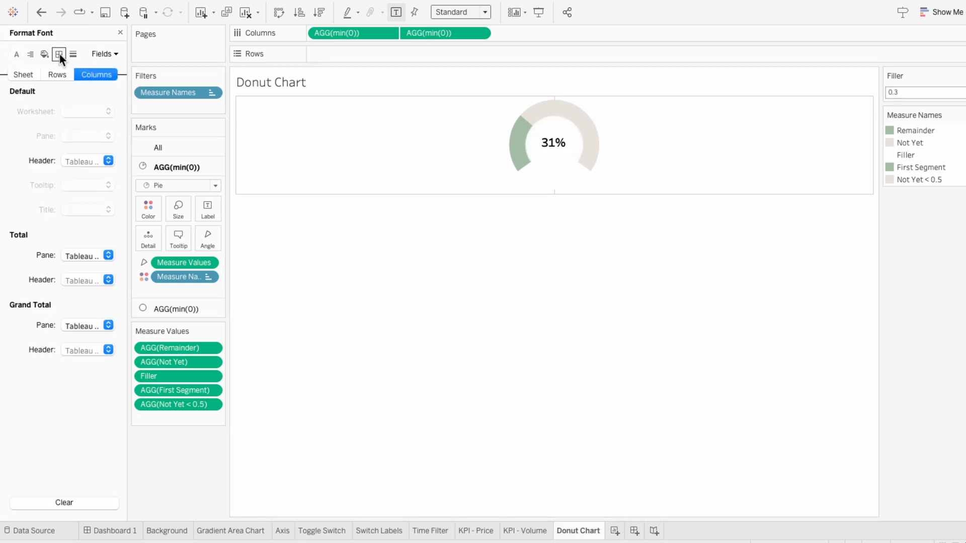
pyautogui.click(58, 54)
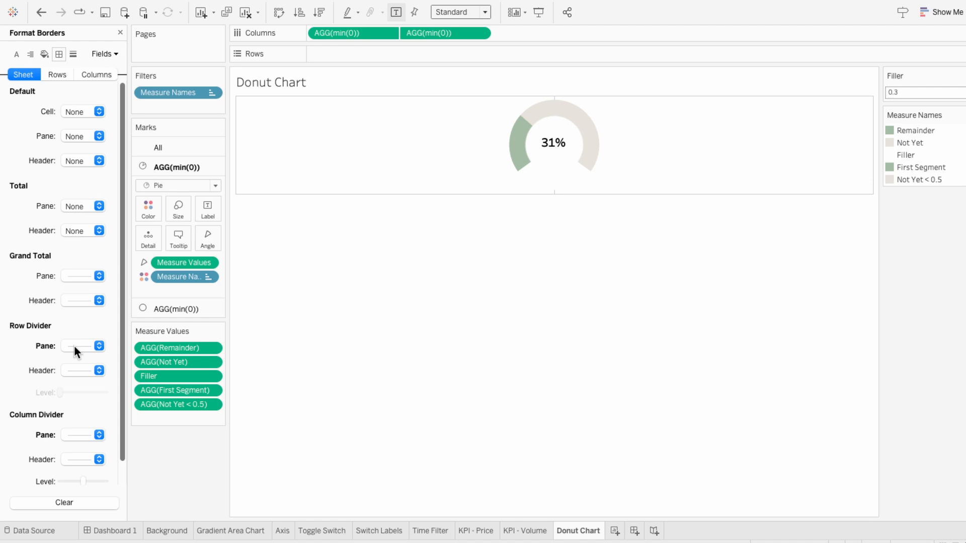
pyautogui.click(98, 435)
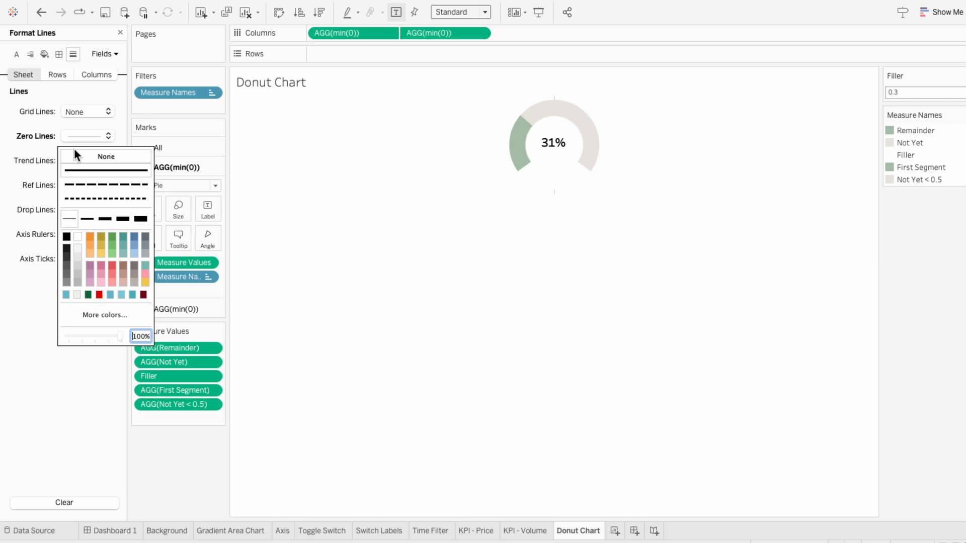
# Set zero lines and column grid lines to None, leaving a clean 31% gauge
pyautogui.click(96, 74)
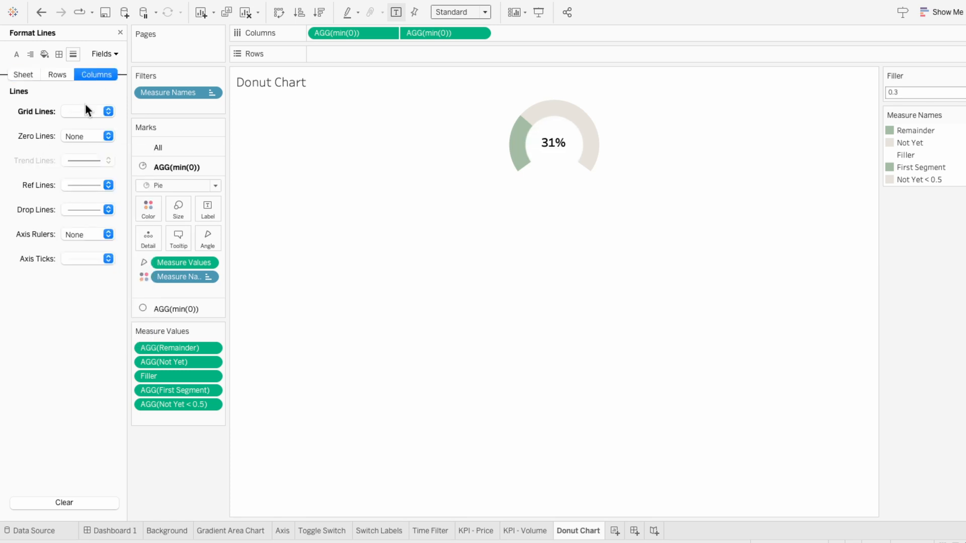
pyautogui.click(109, 112)
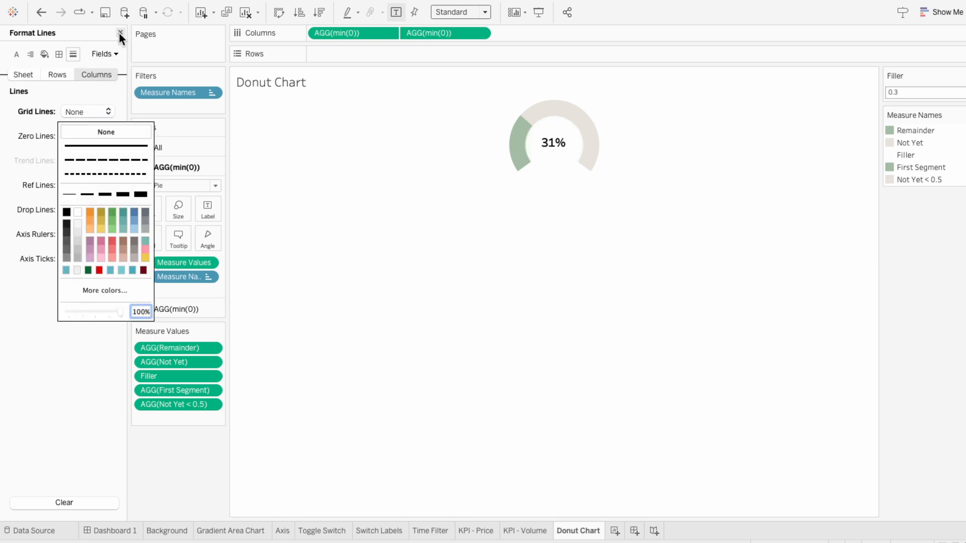
pyautogui.click(120, 32)
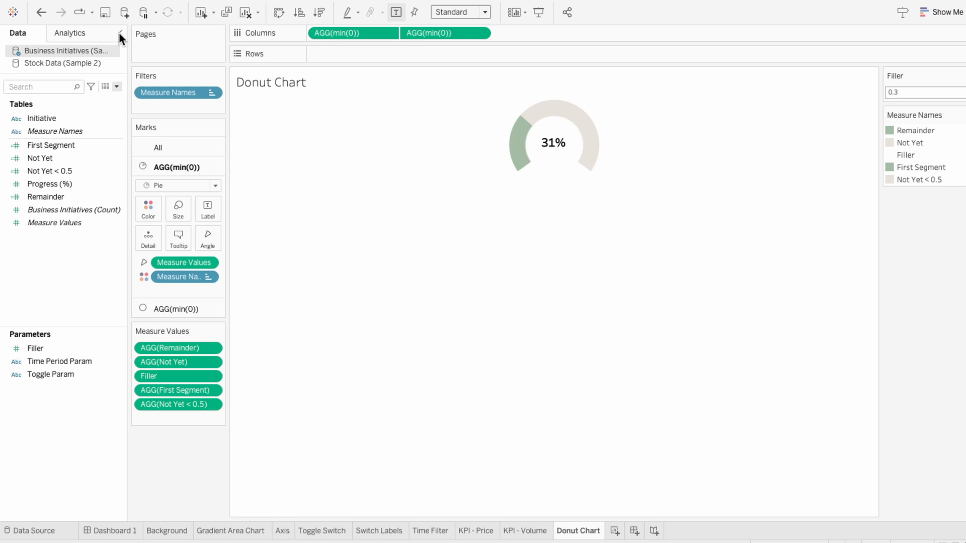